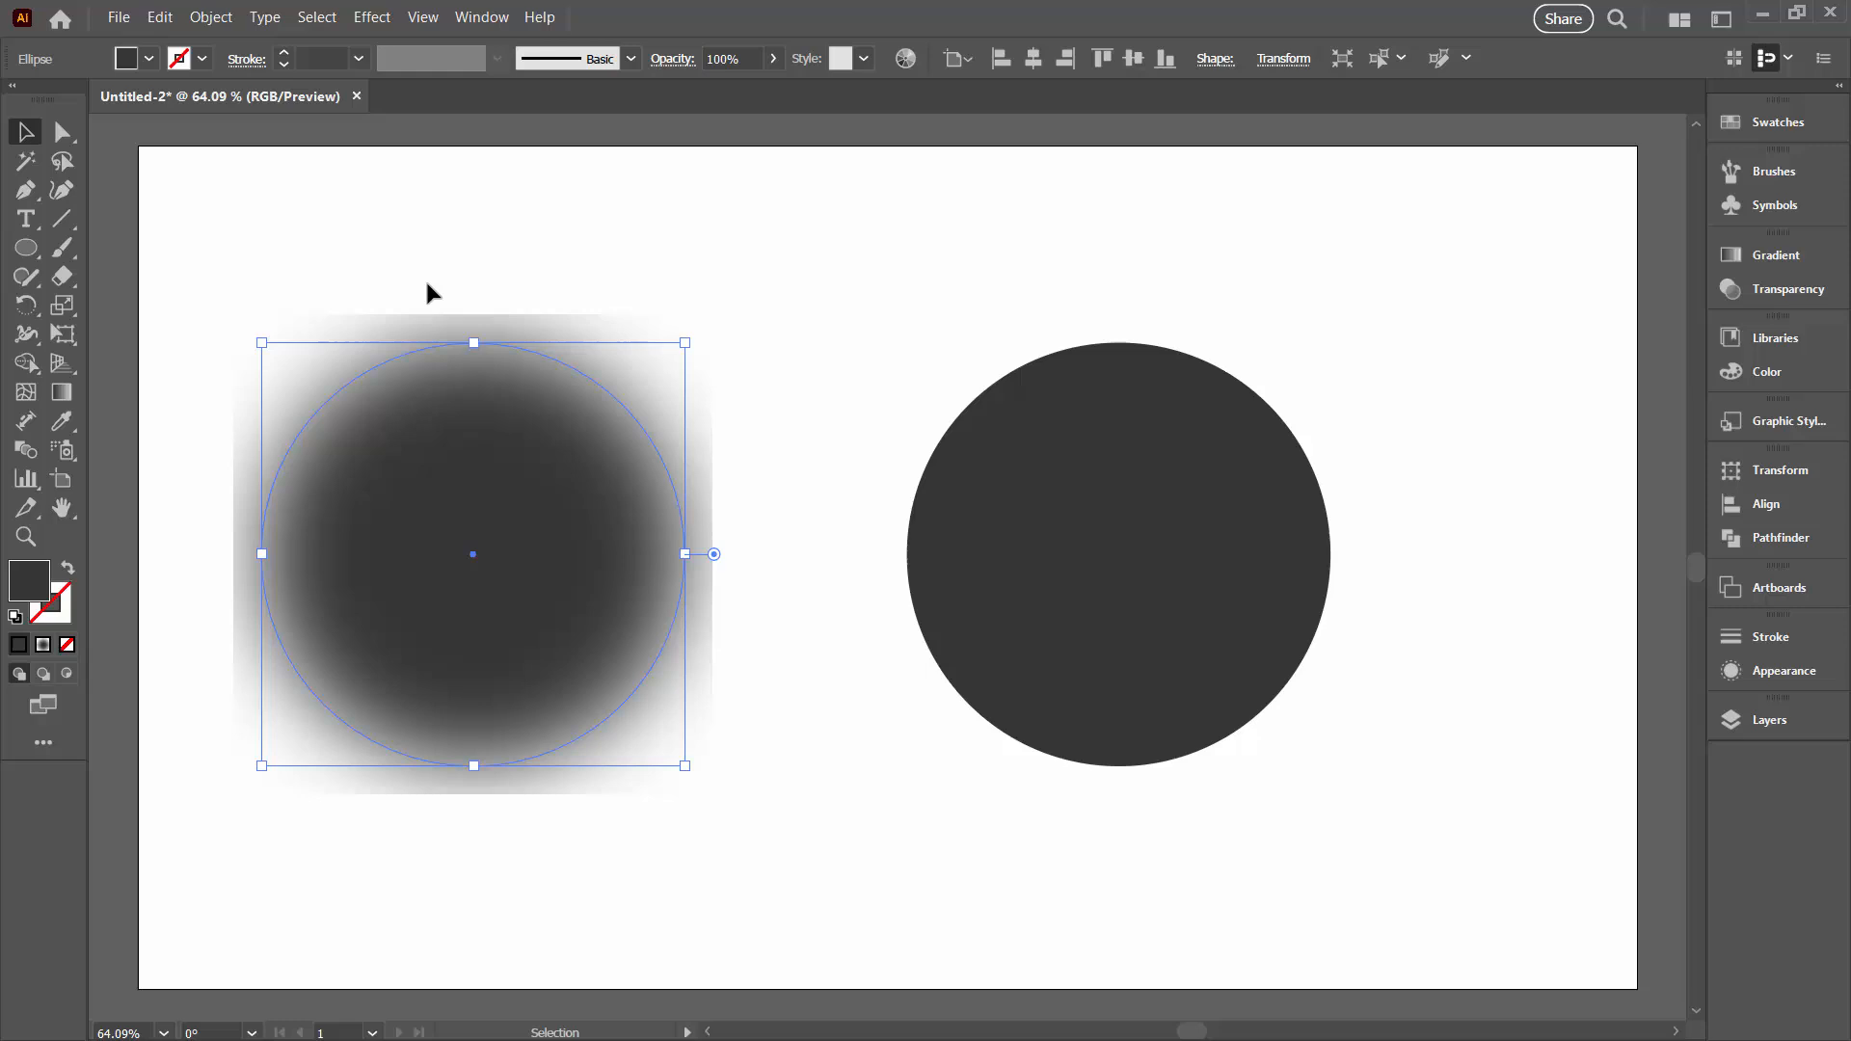
Inspect the circle's Gaussian Blur effect in its appearance attributes
click(1782, 671)
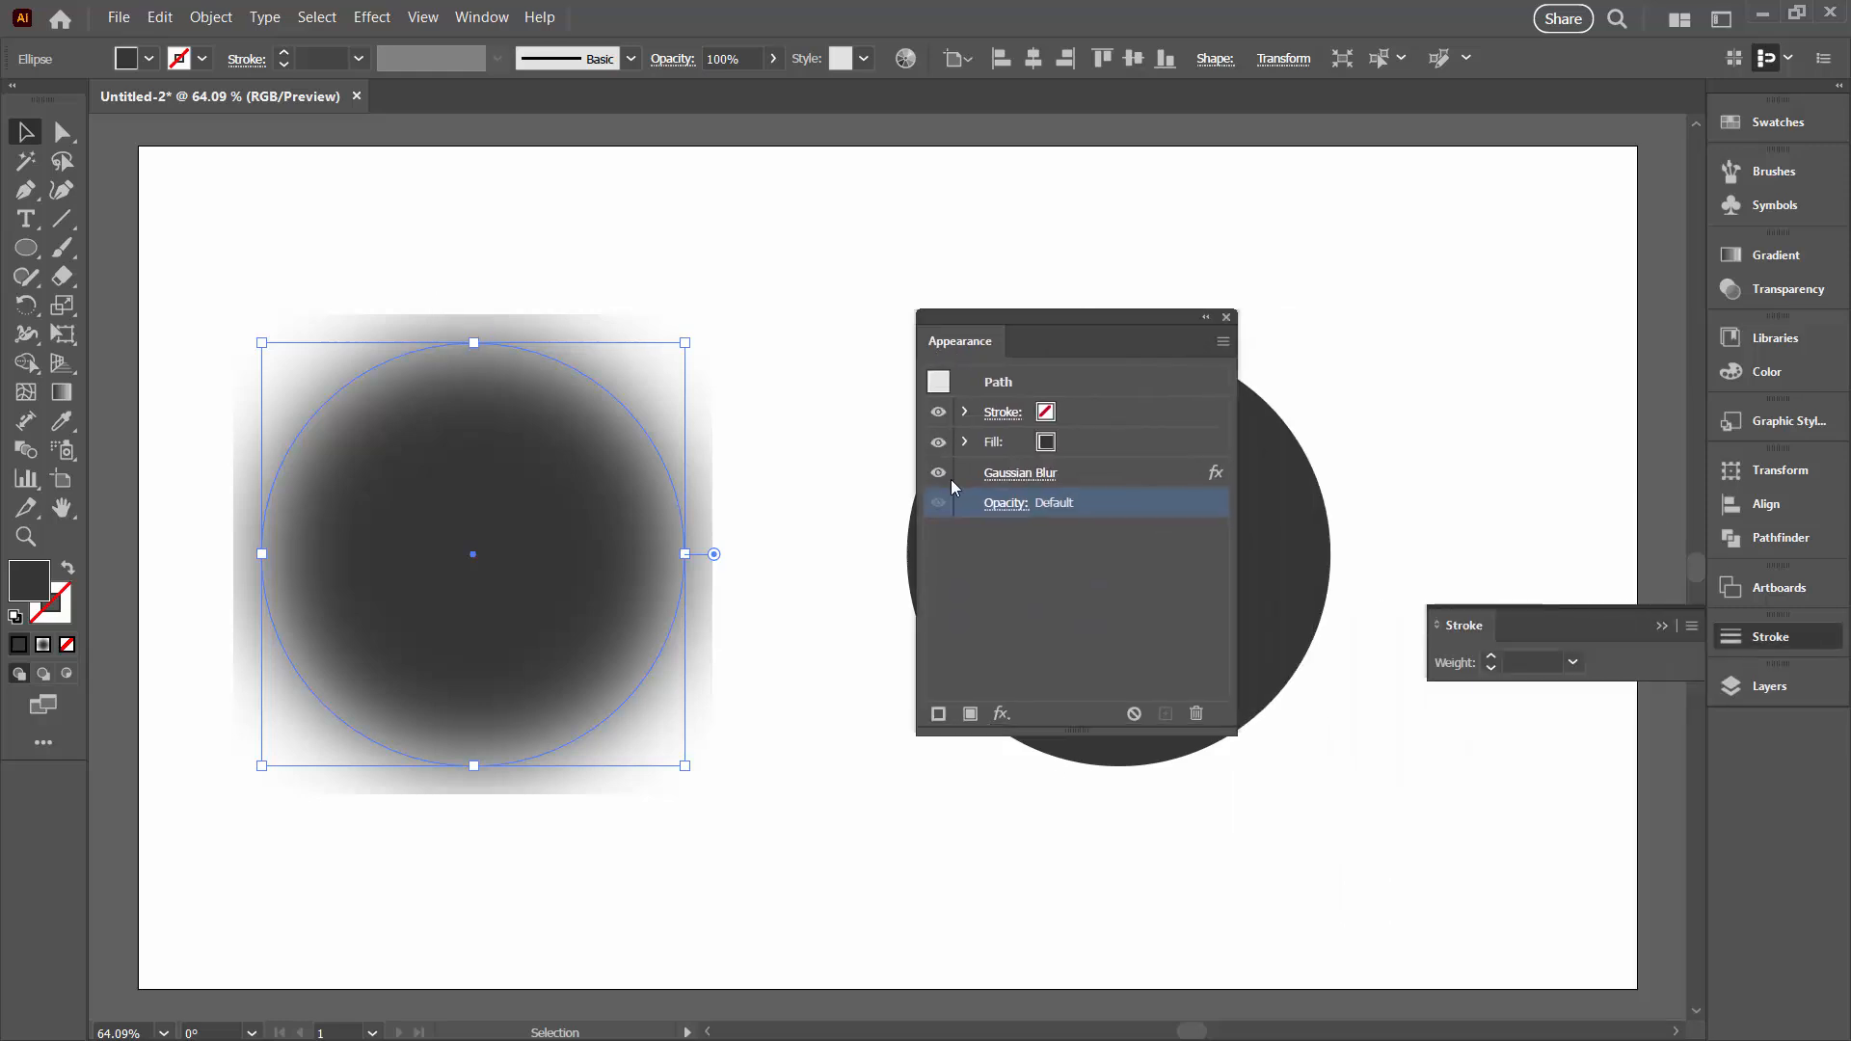
click(1018, 472)
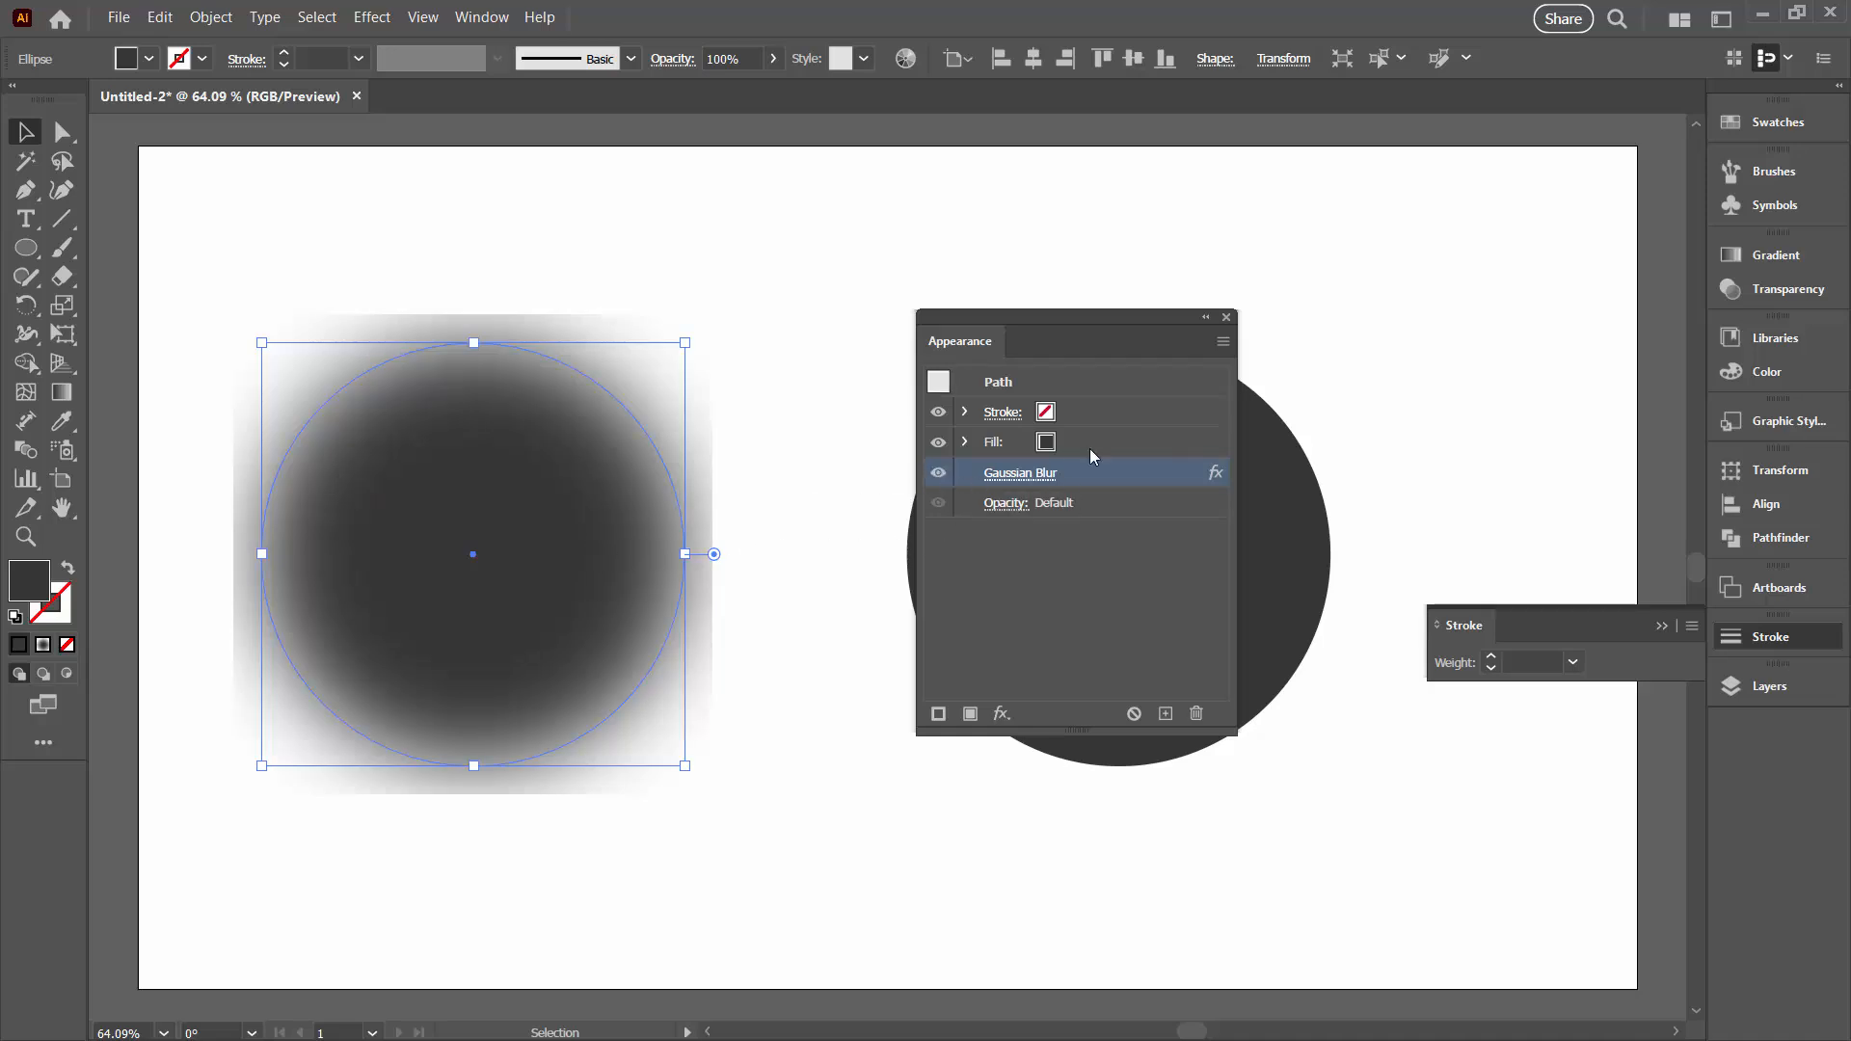
click(1226, 316)
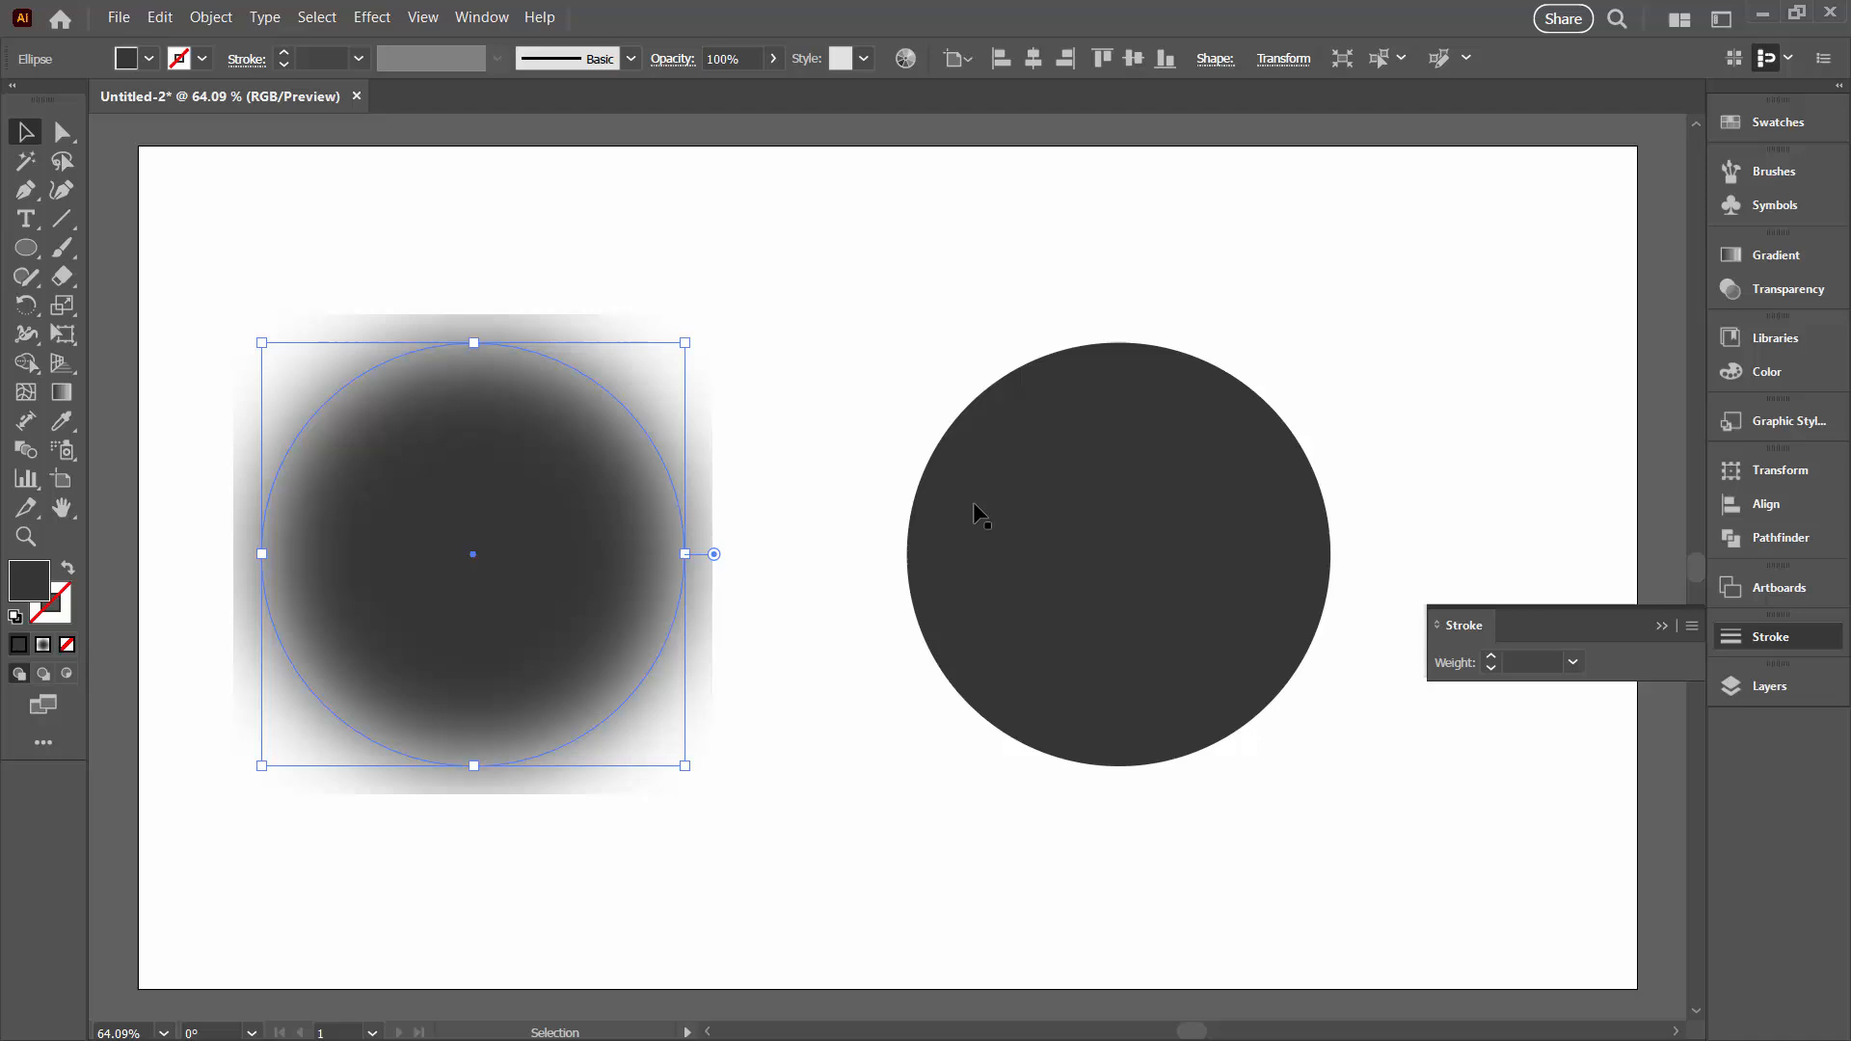
mouse_move(1281, 629)
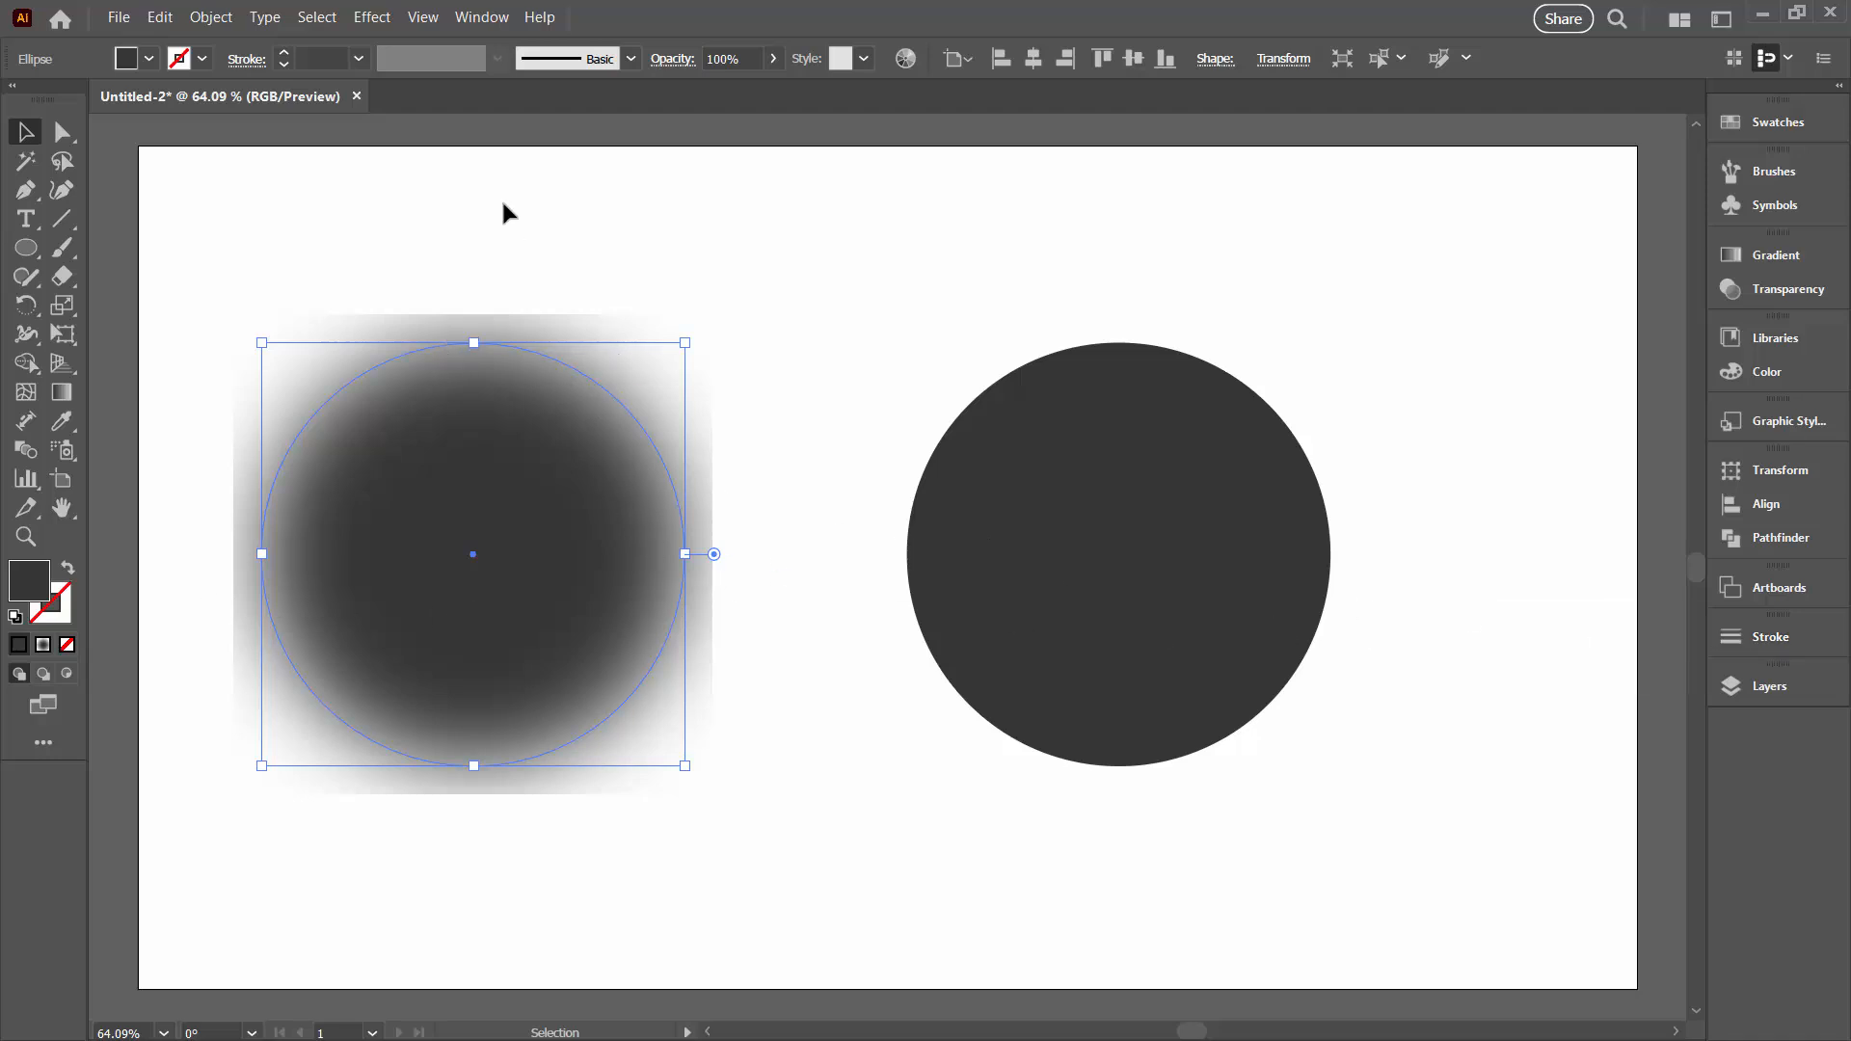
Set Document Raster Effects Settings to add 250 px around the object instead of 36 px
click(372, 18)
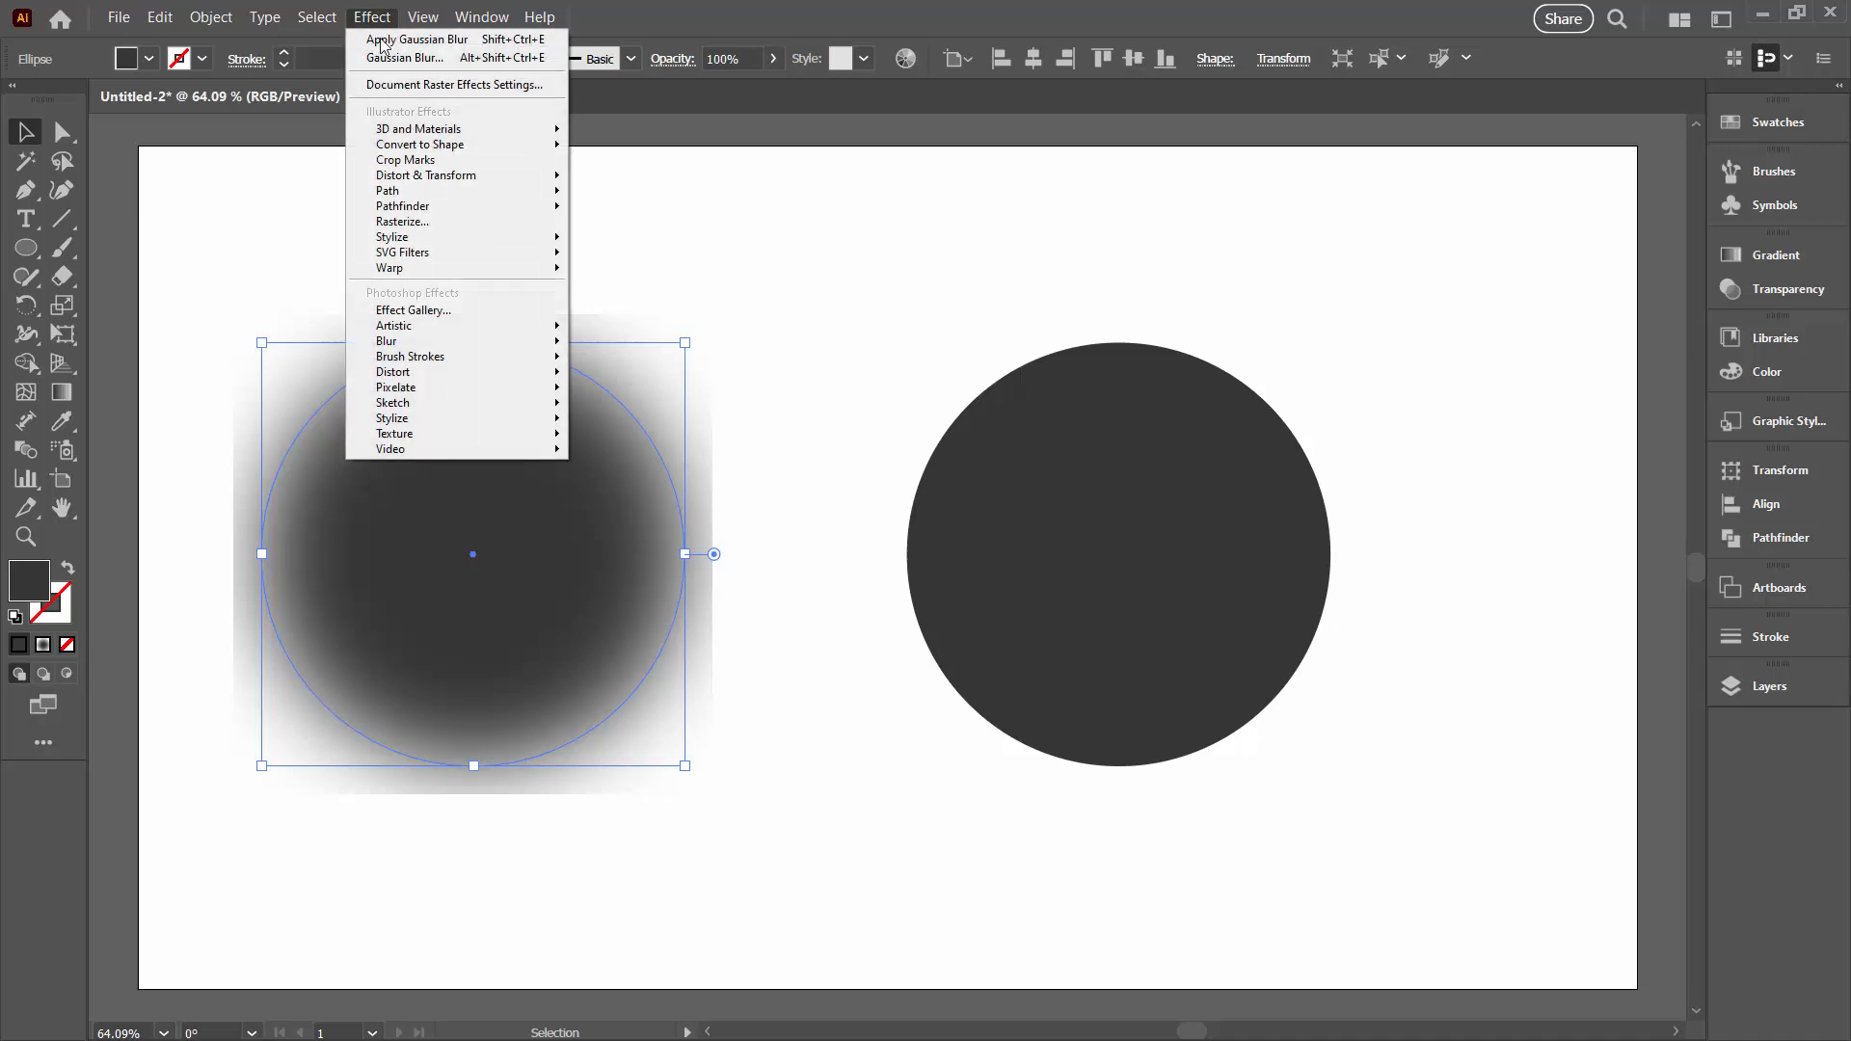
mouse_move(453, 82)
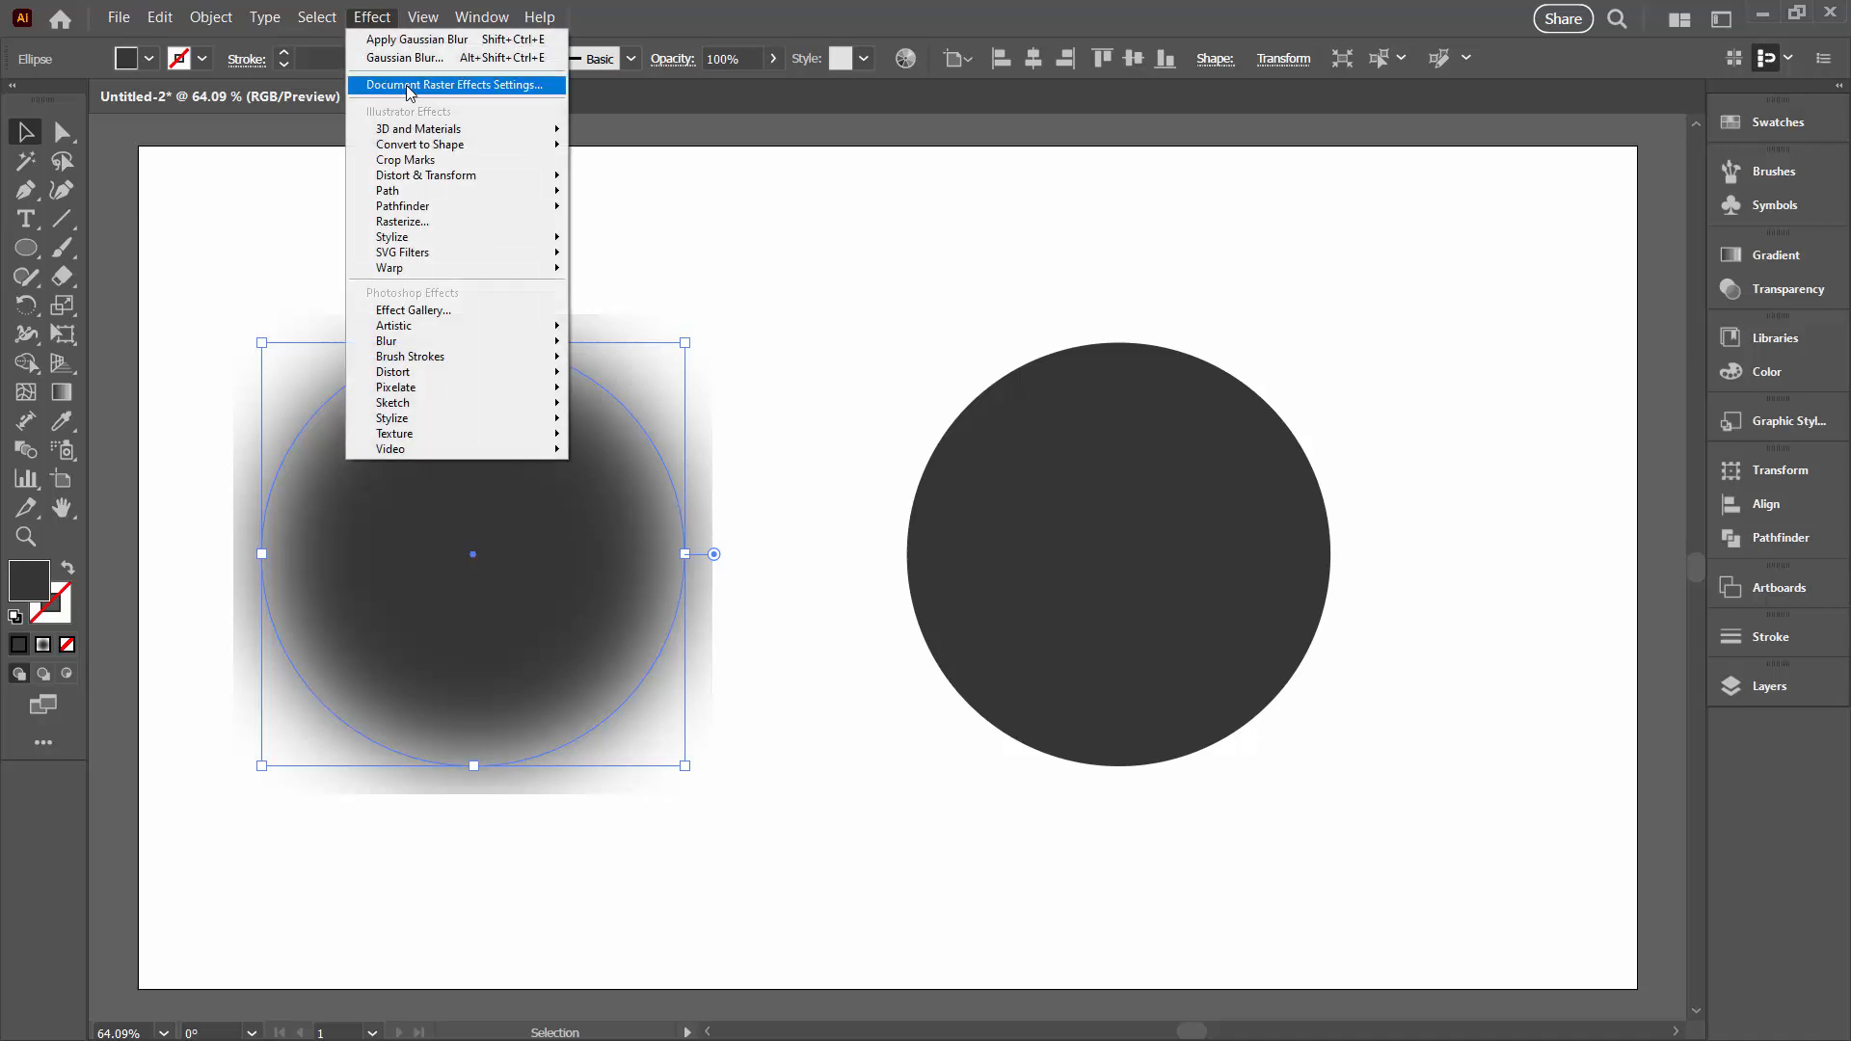
click(455, 83)
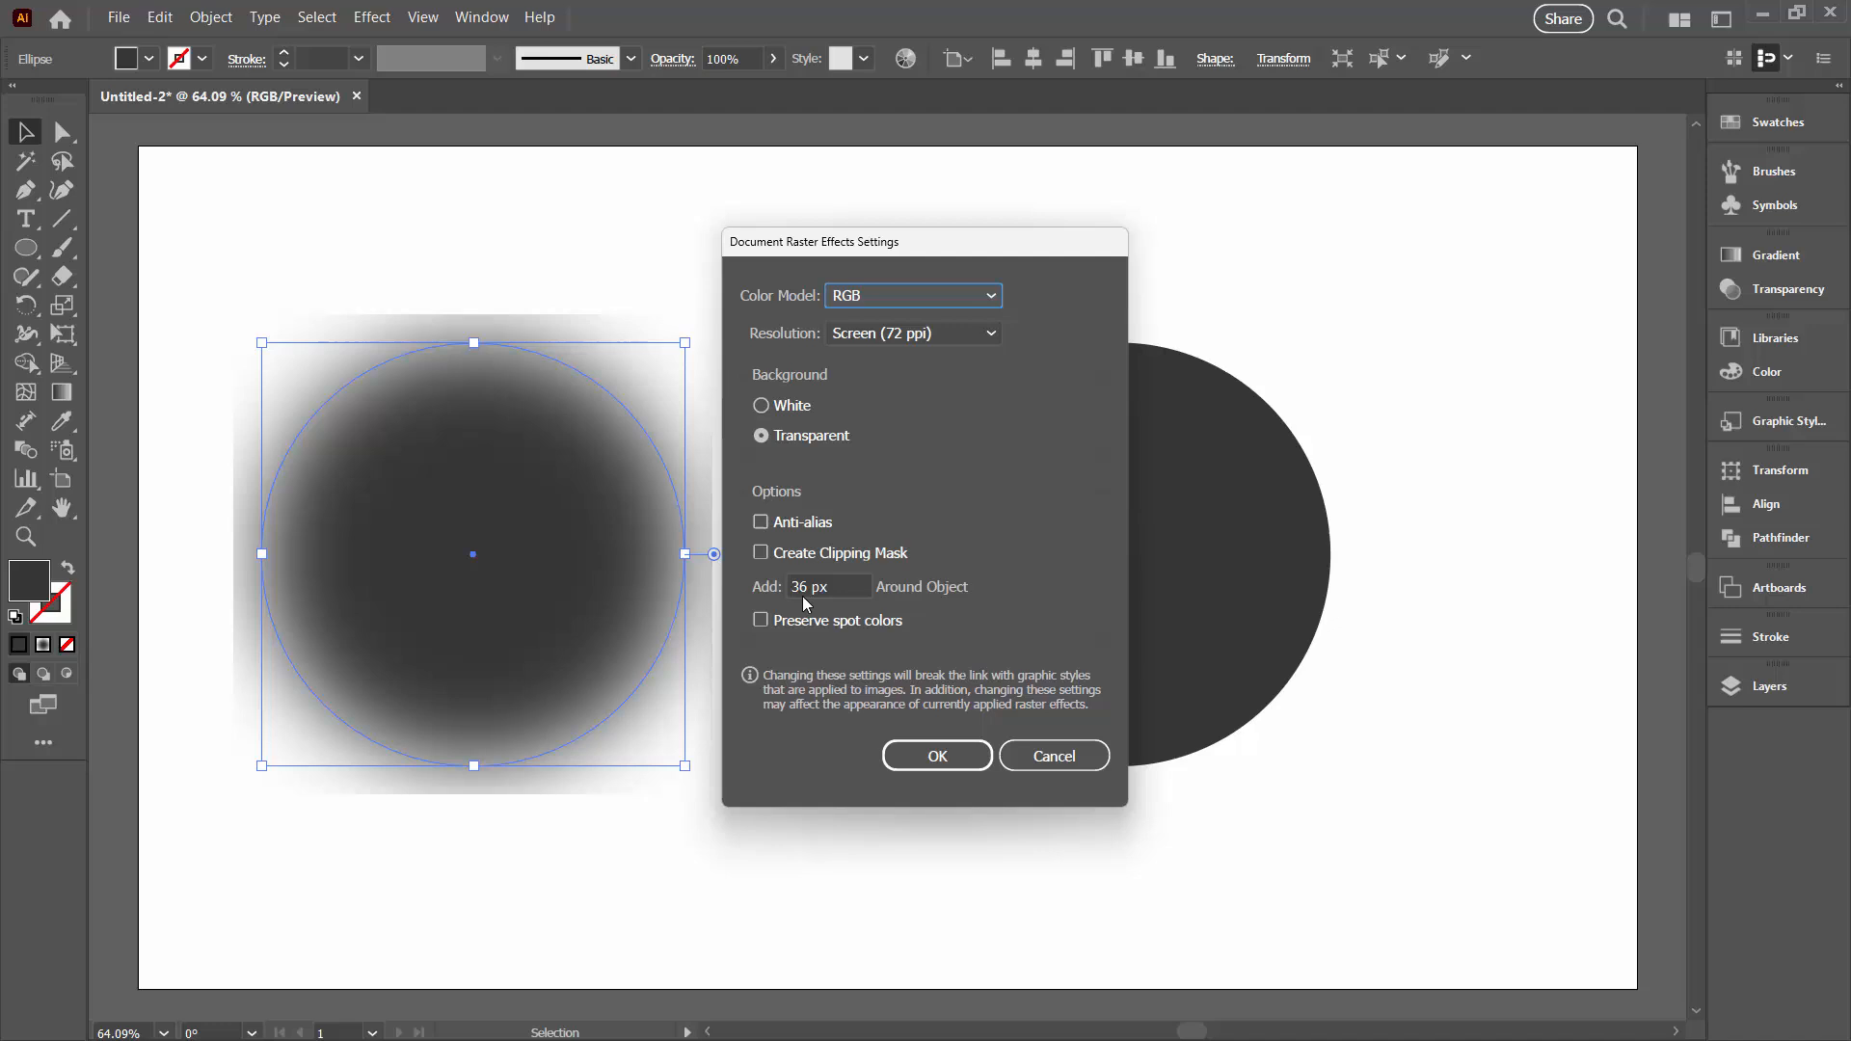
mouse_move(596, 393)
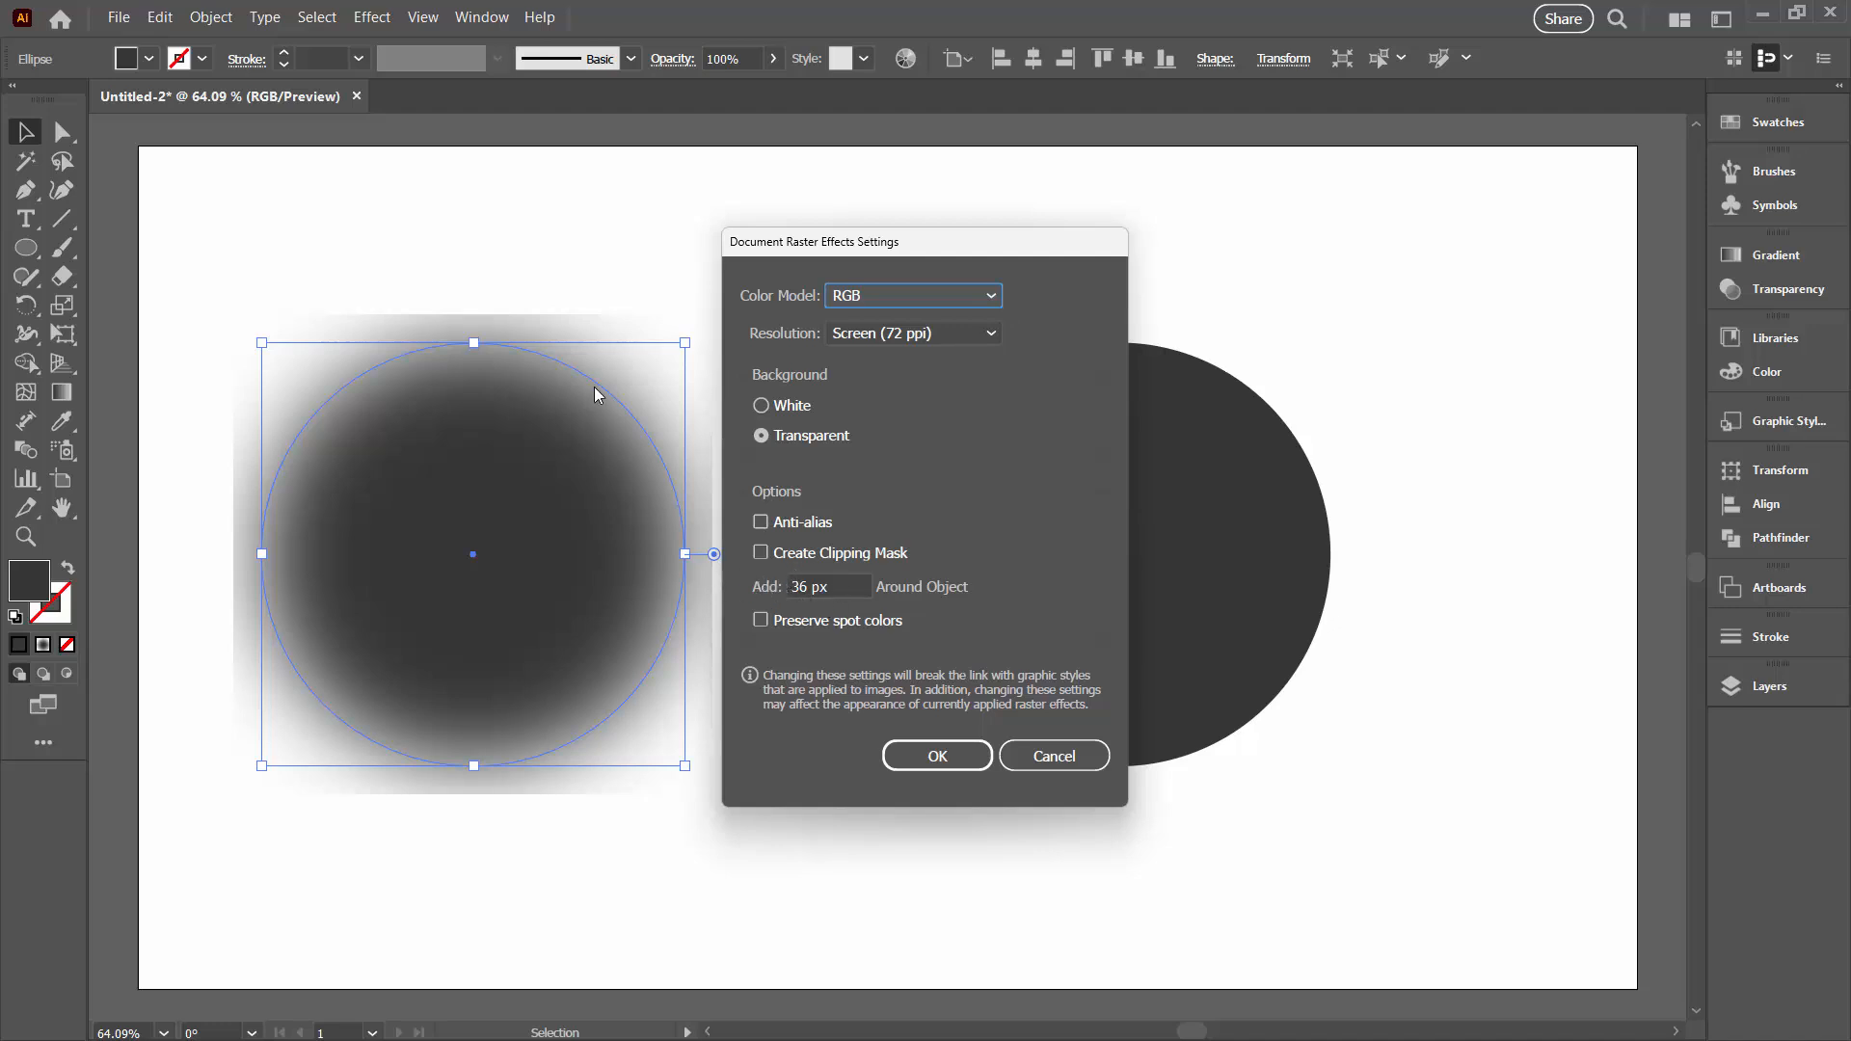
mouse_move(490, 714)
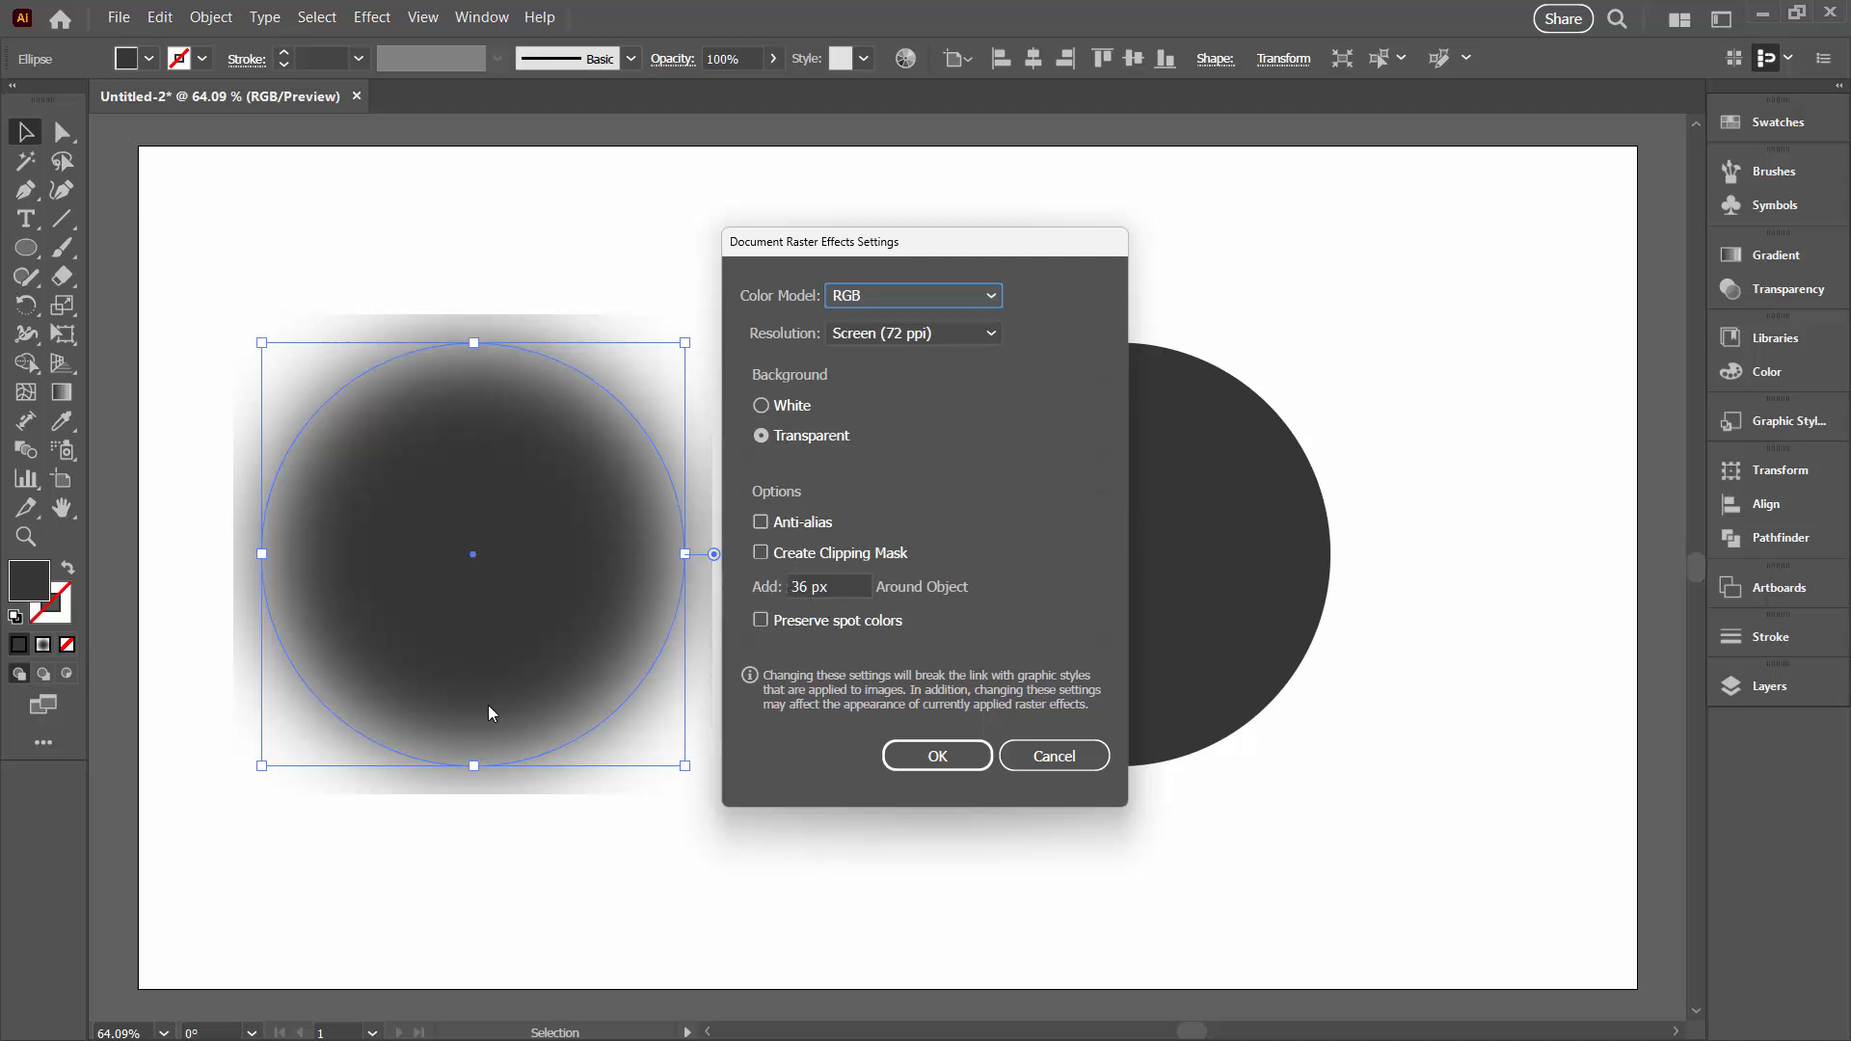
mouse_move(480, 303)
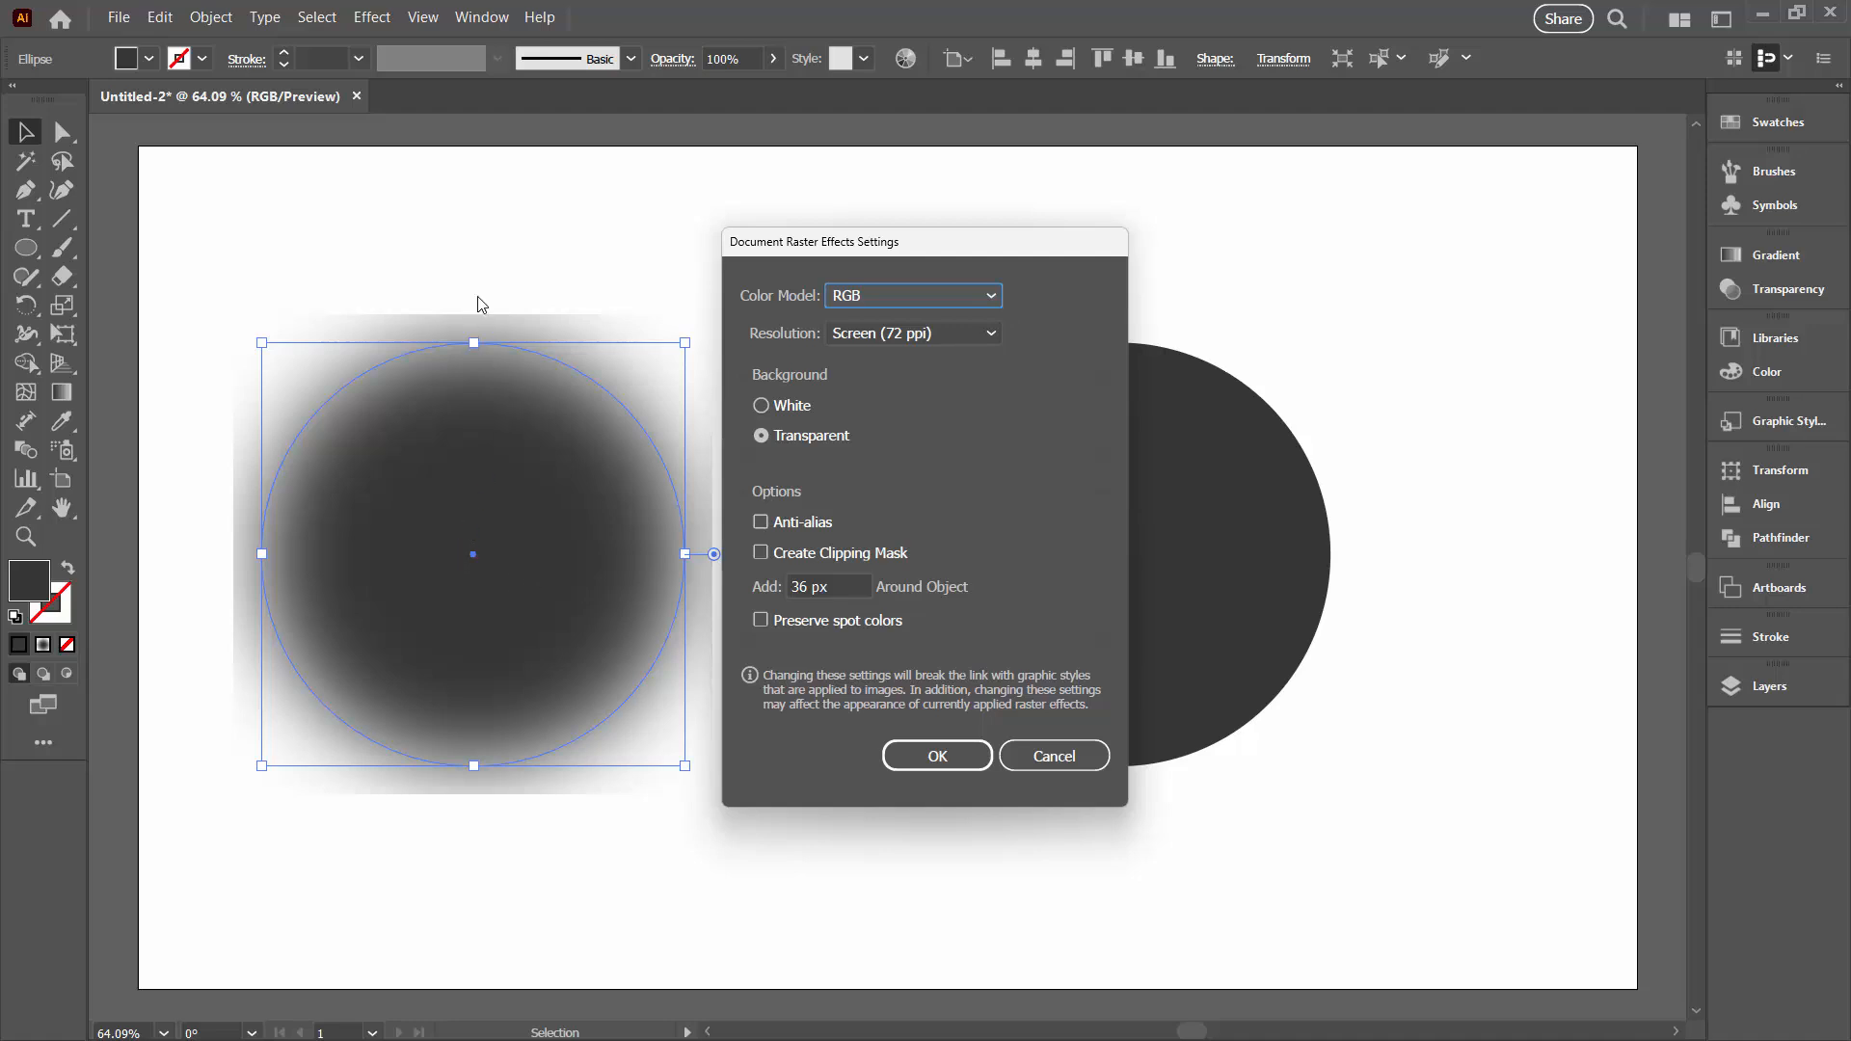
mouse_move(472, 341)
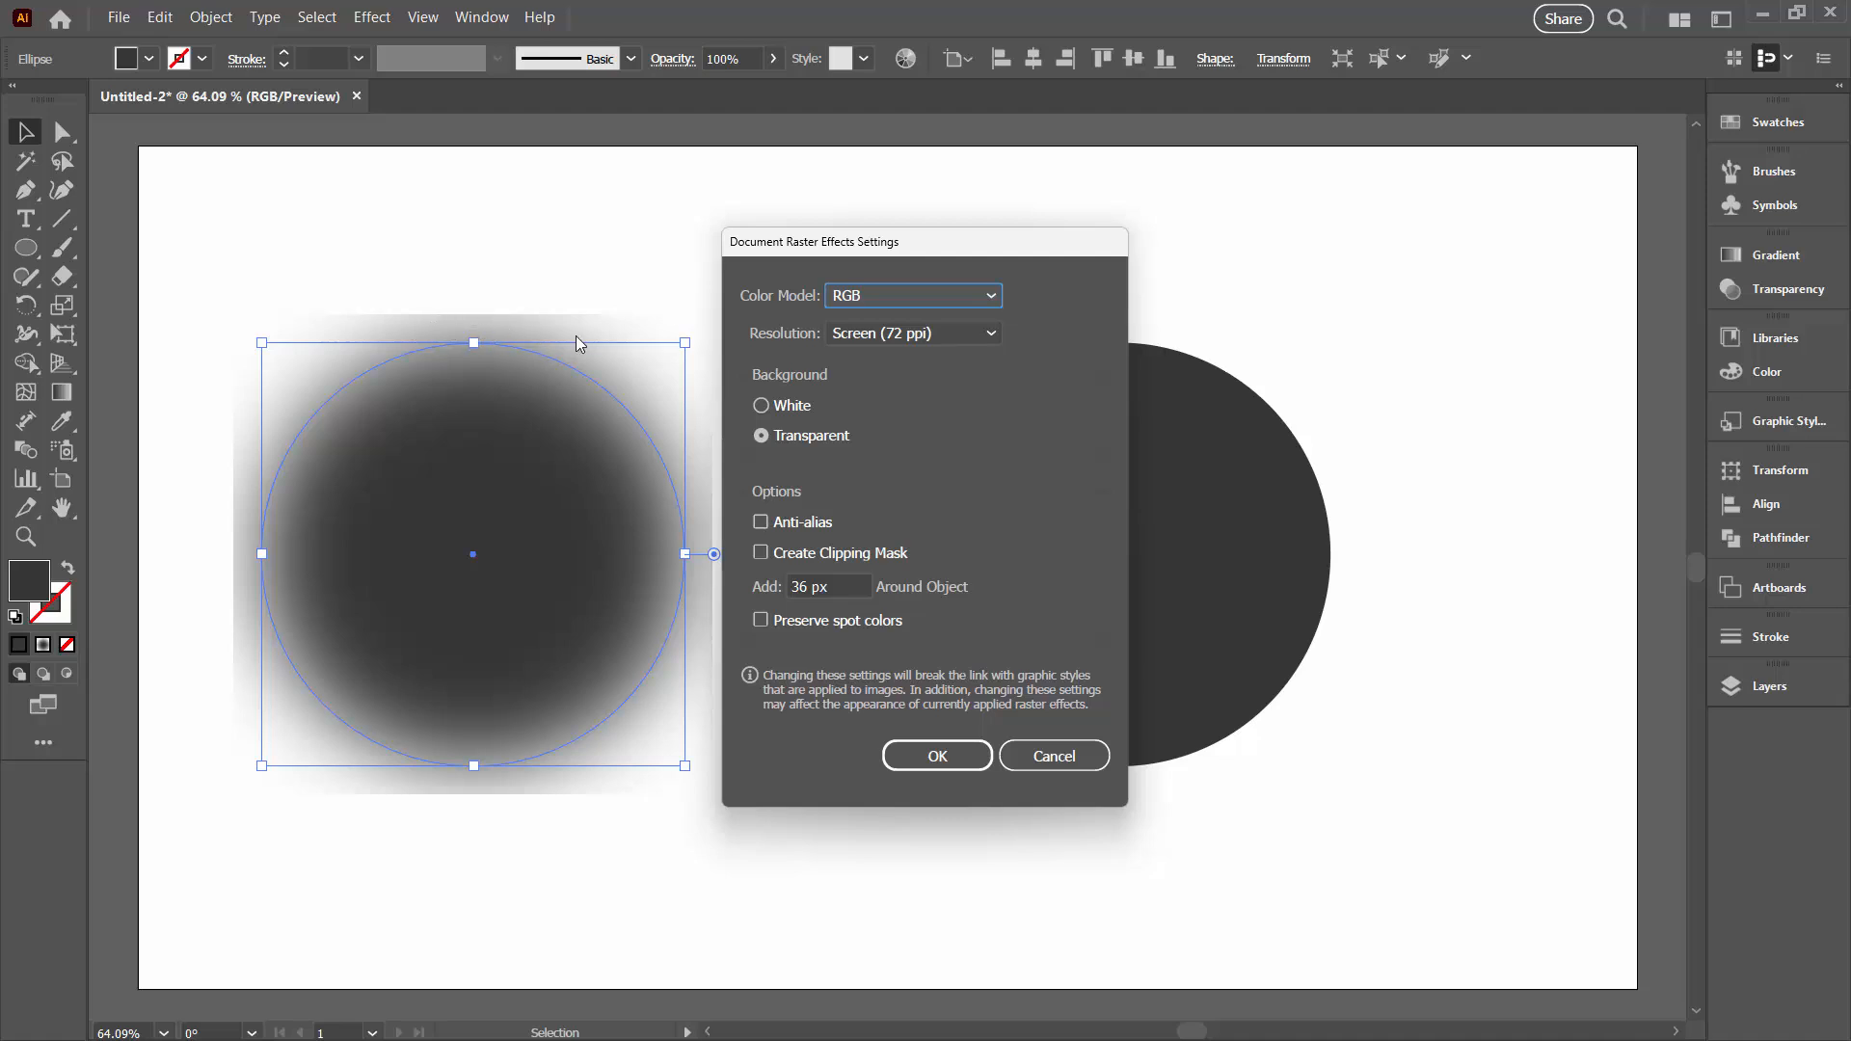
mouse_move(559, 485)
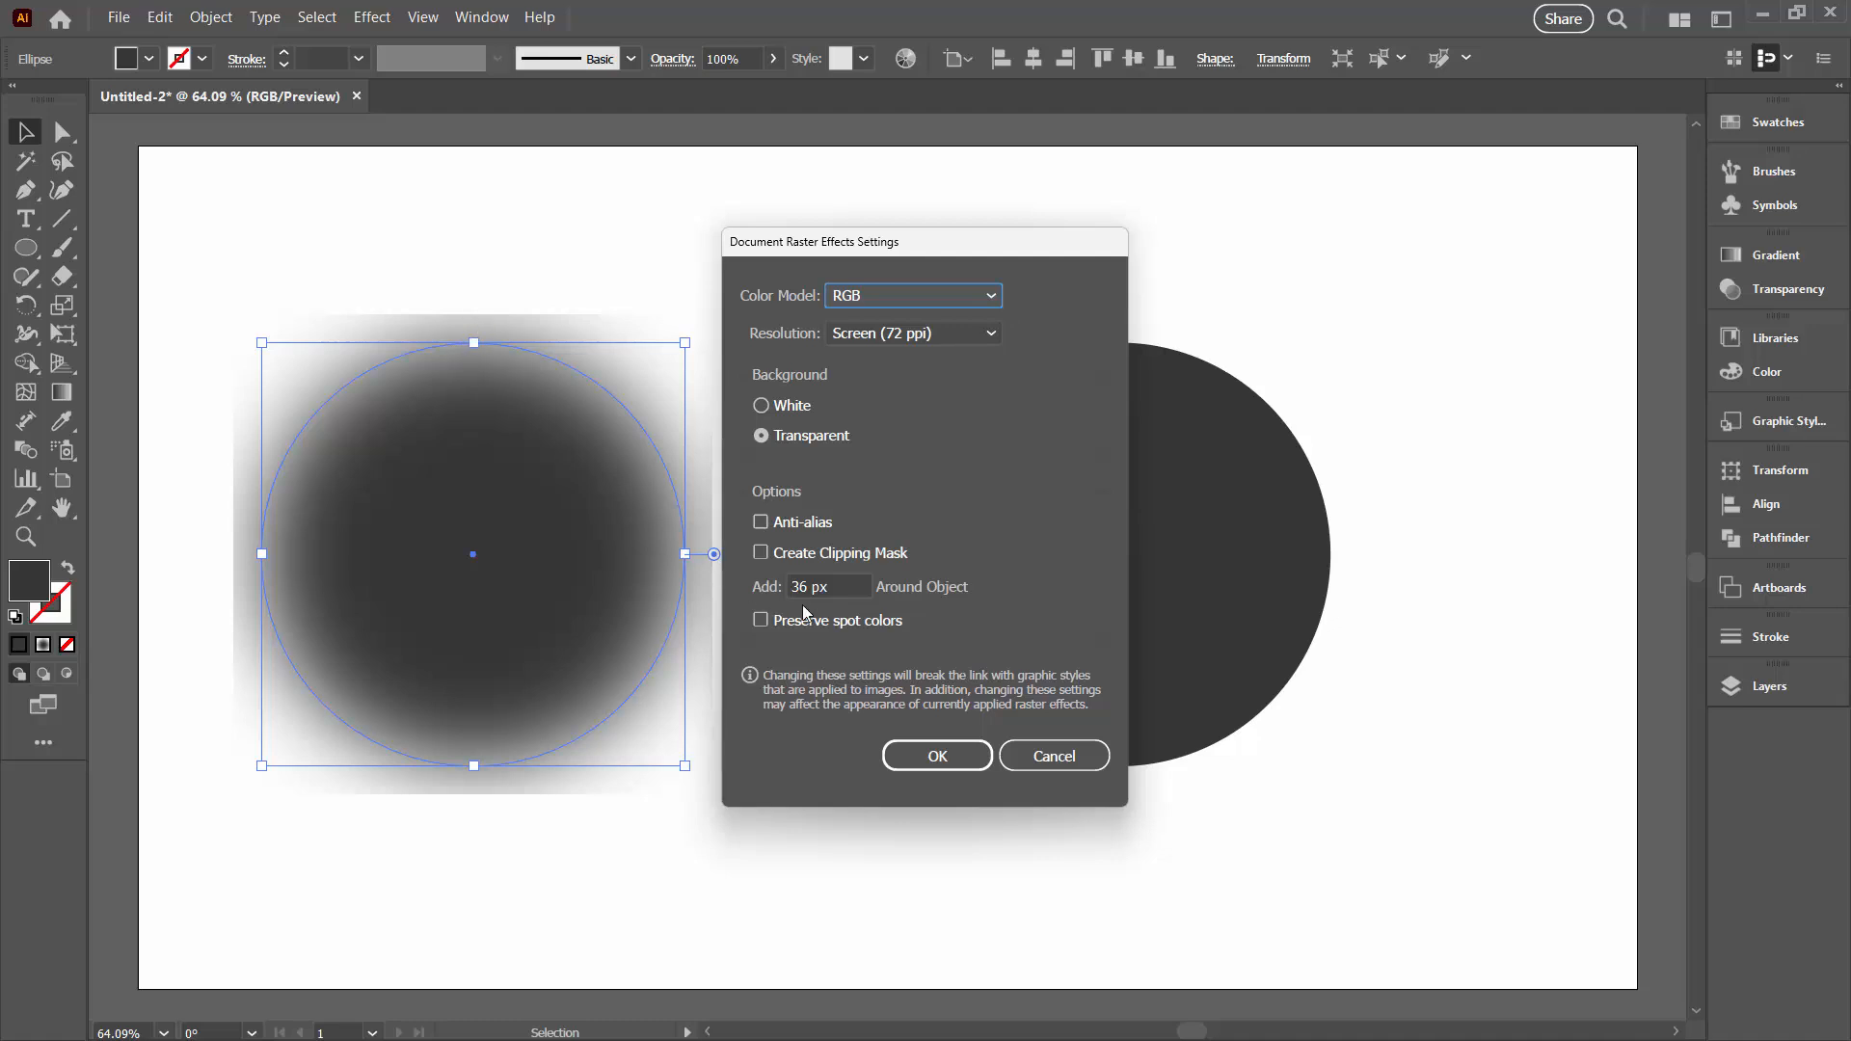
triple_click(824, 586)
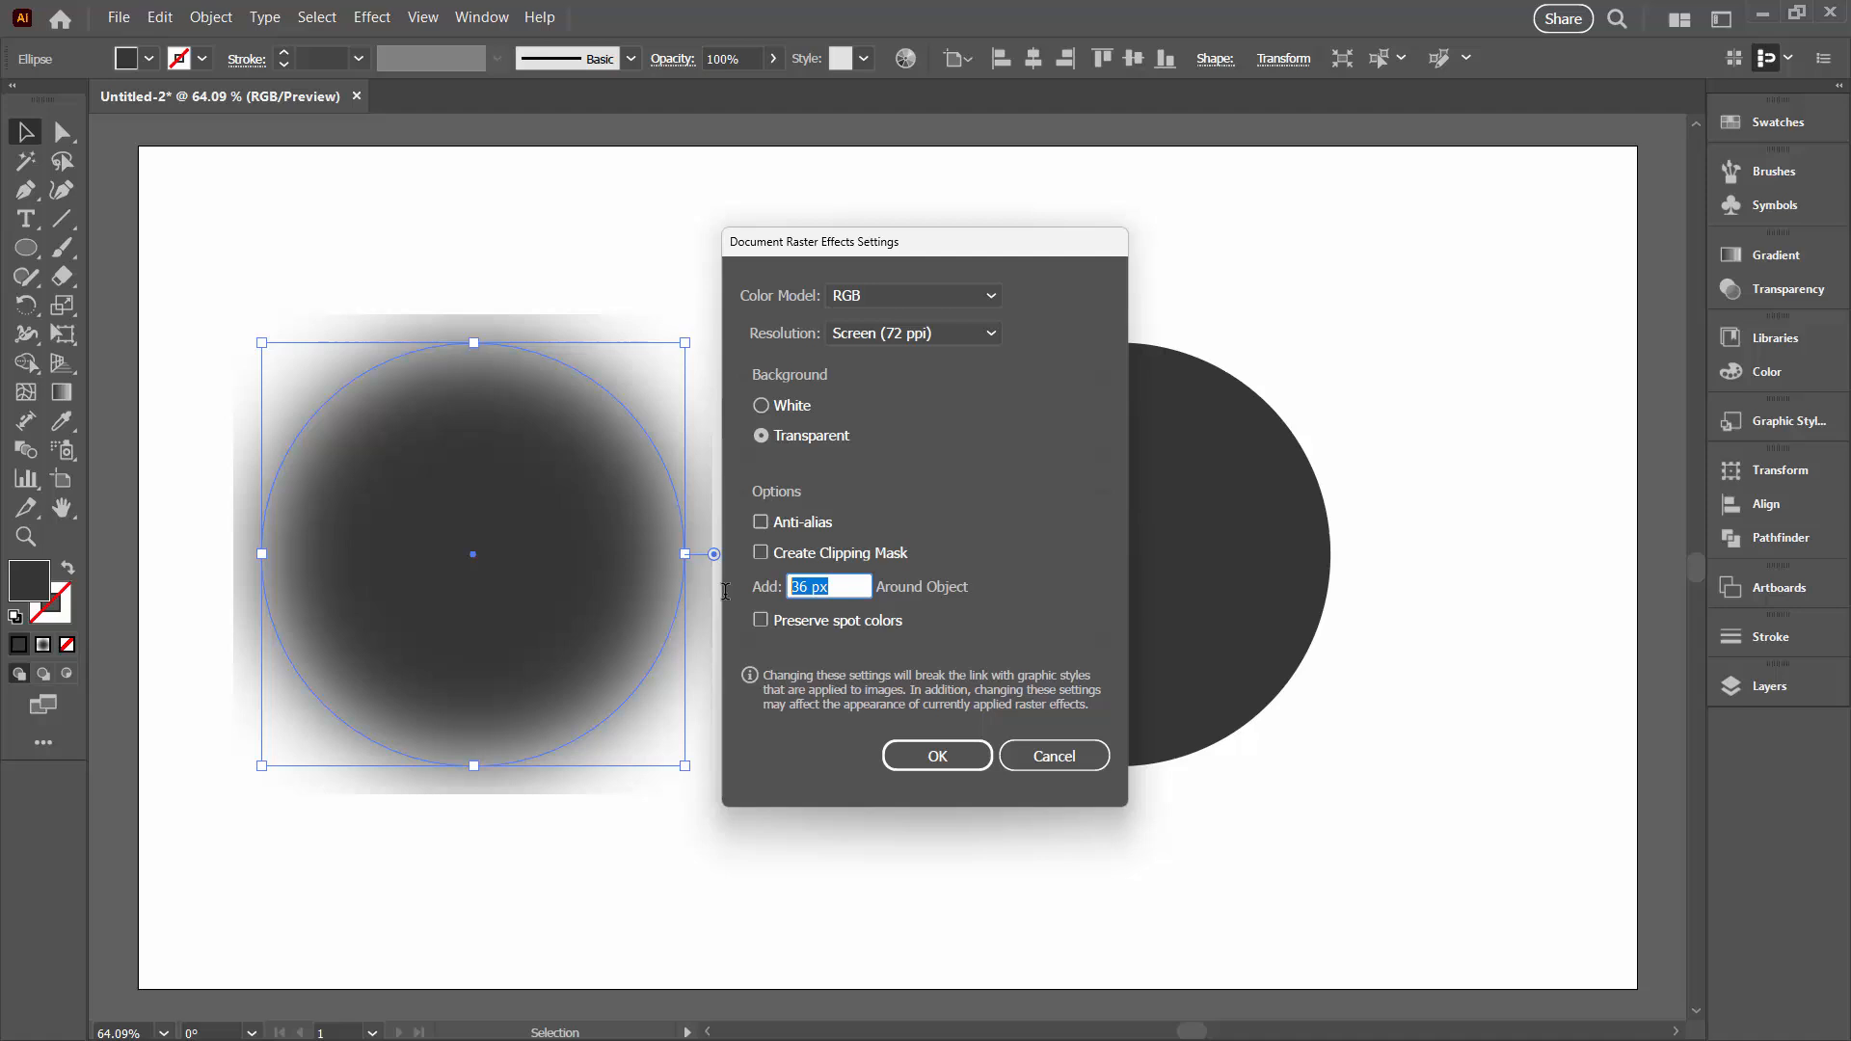
text(250)
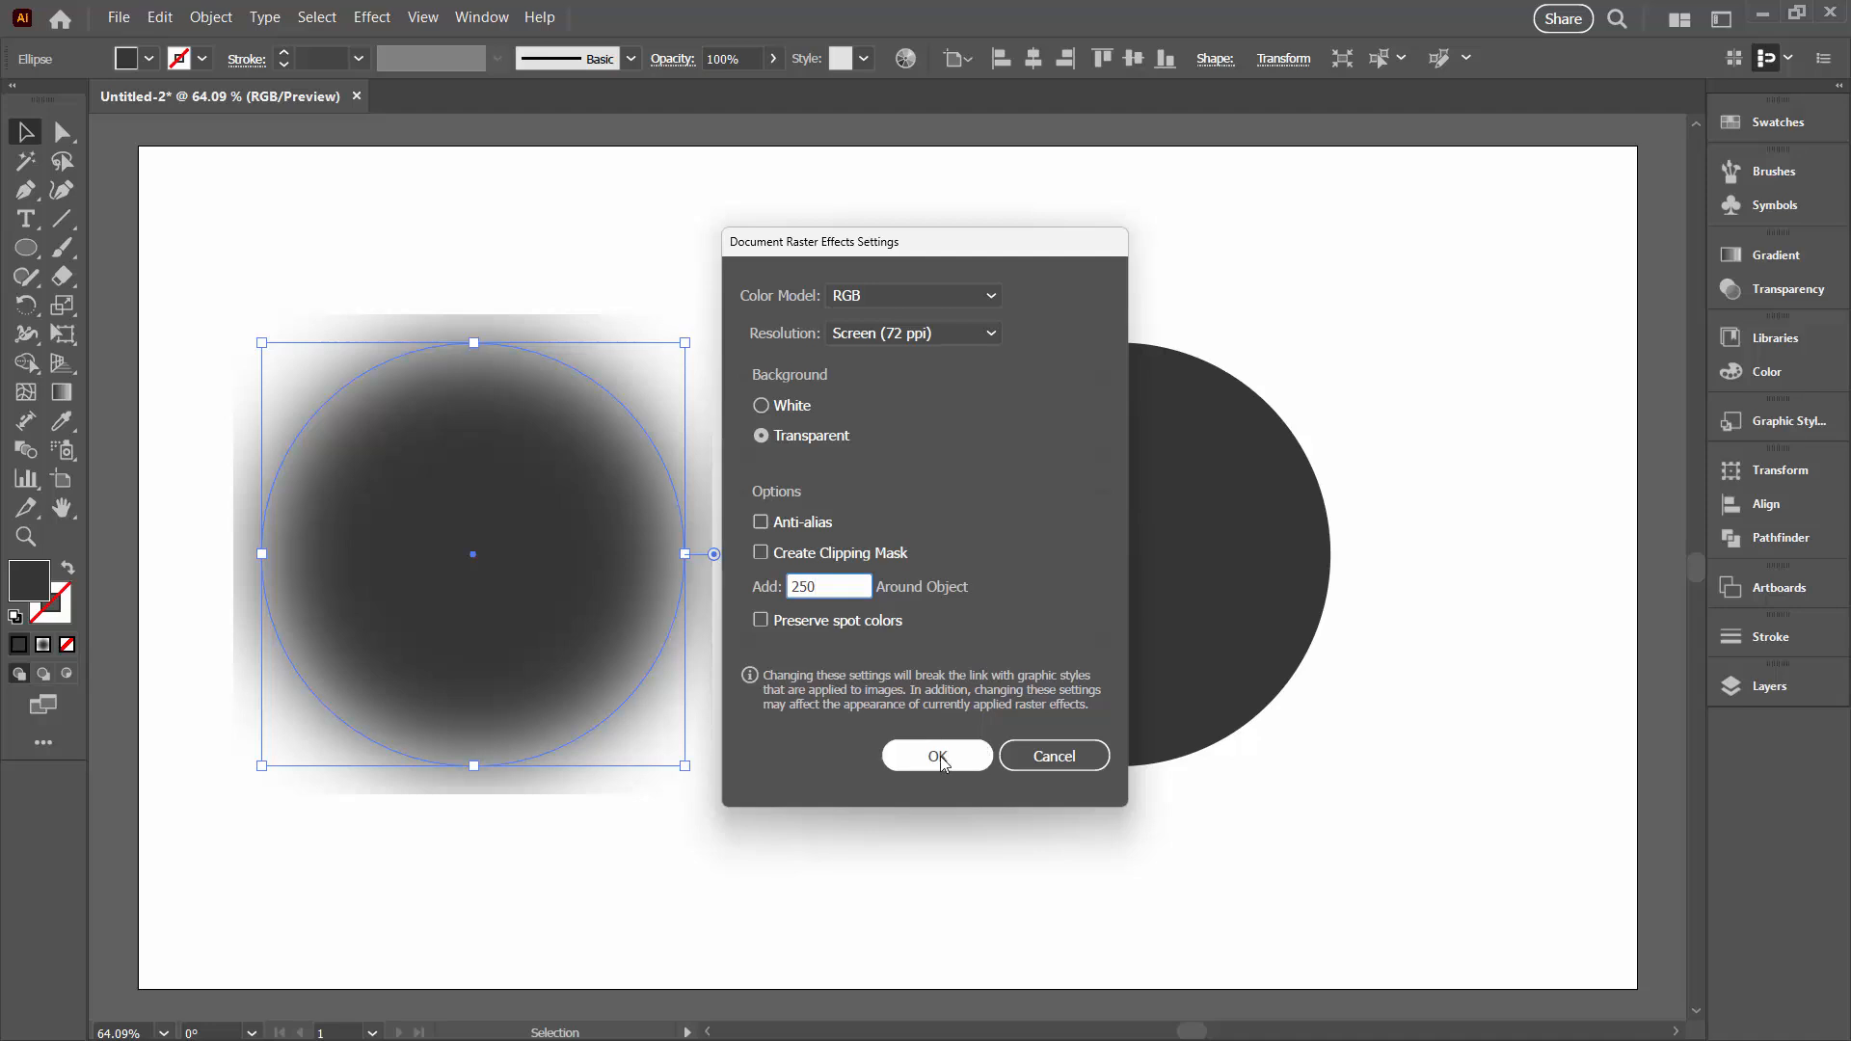
click(937, 756)
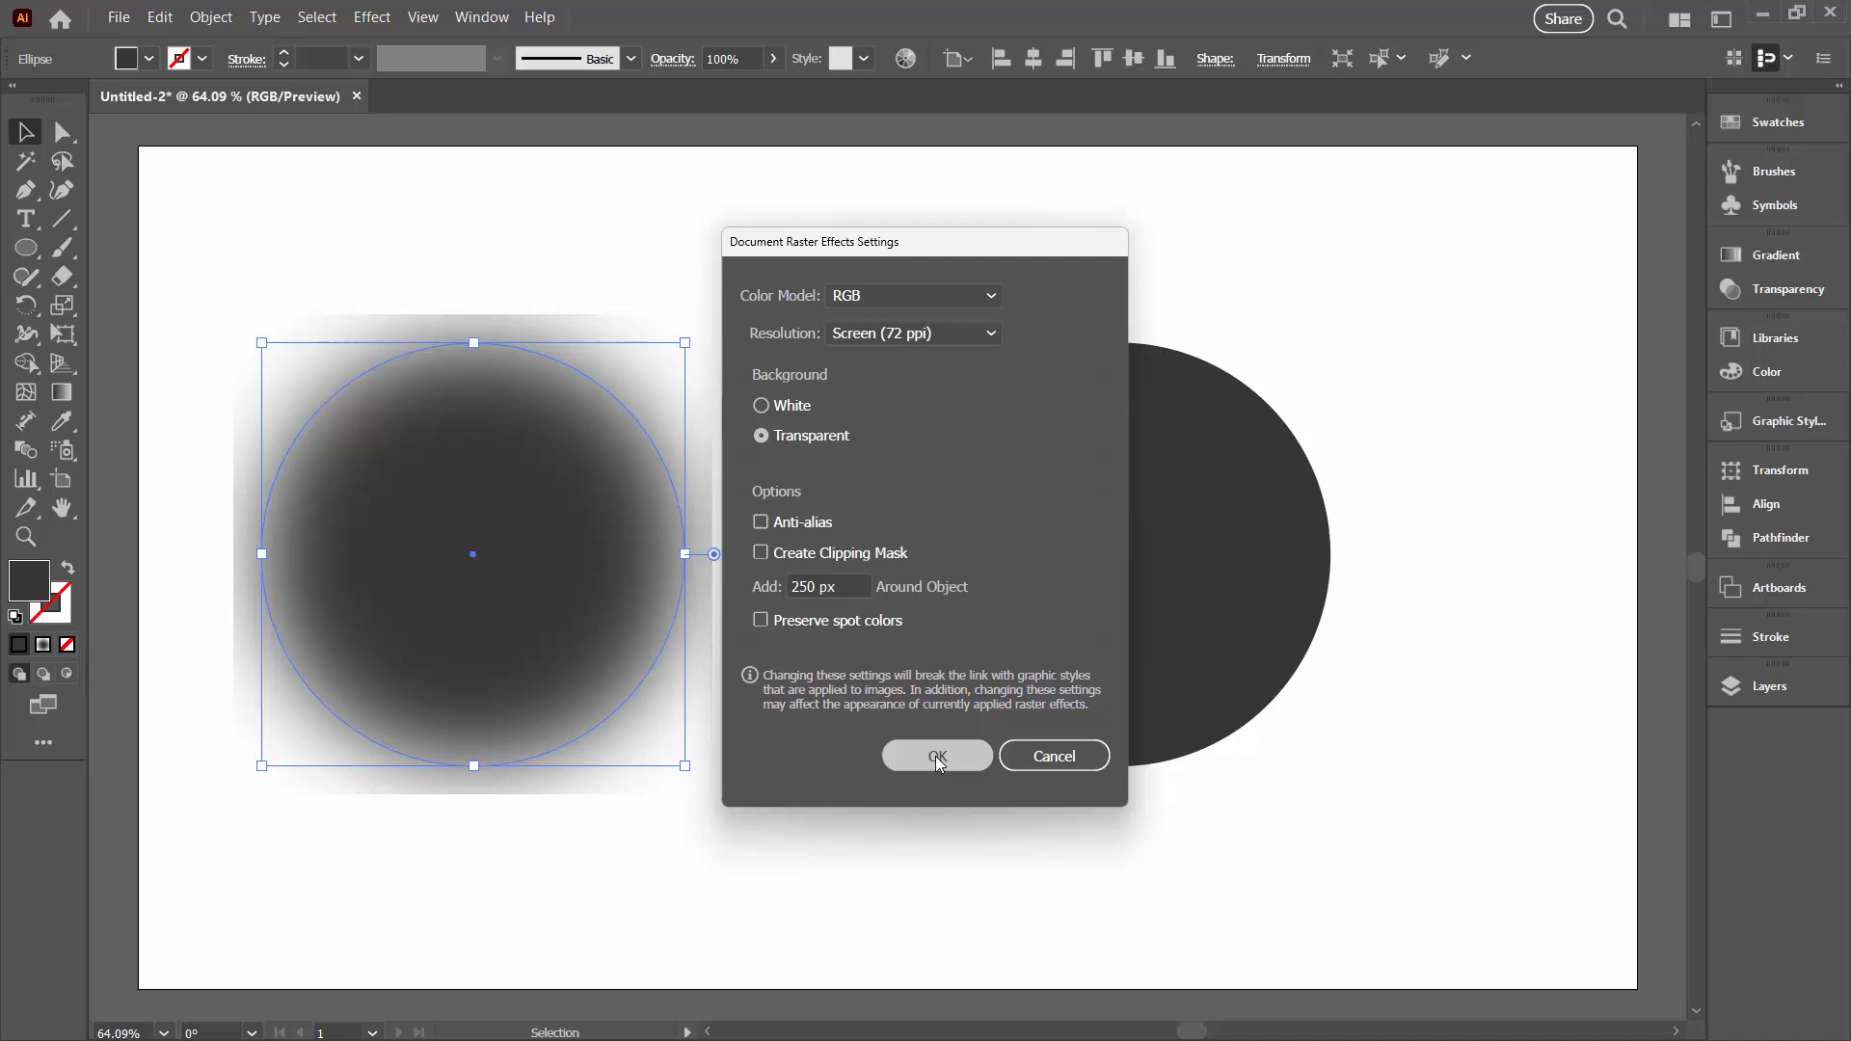
click(937, 756)
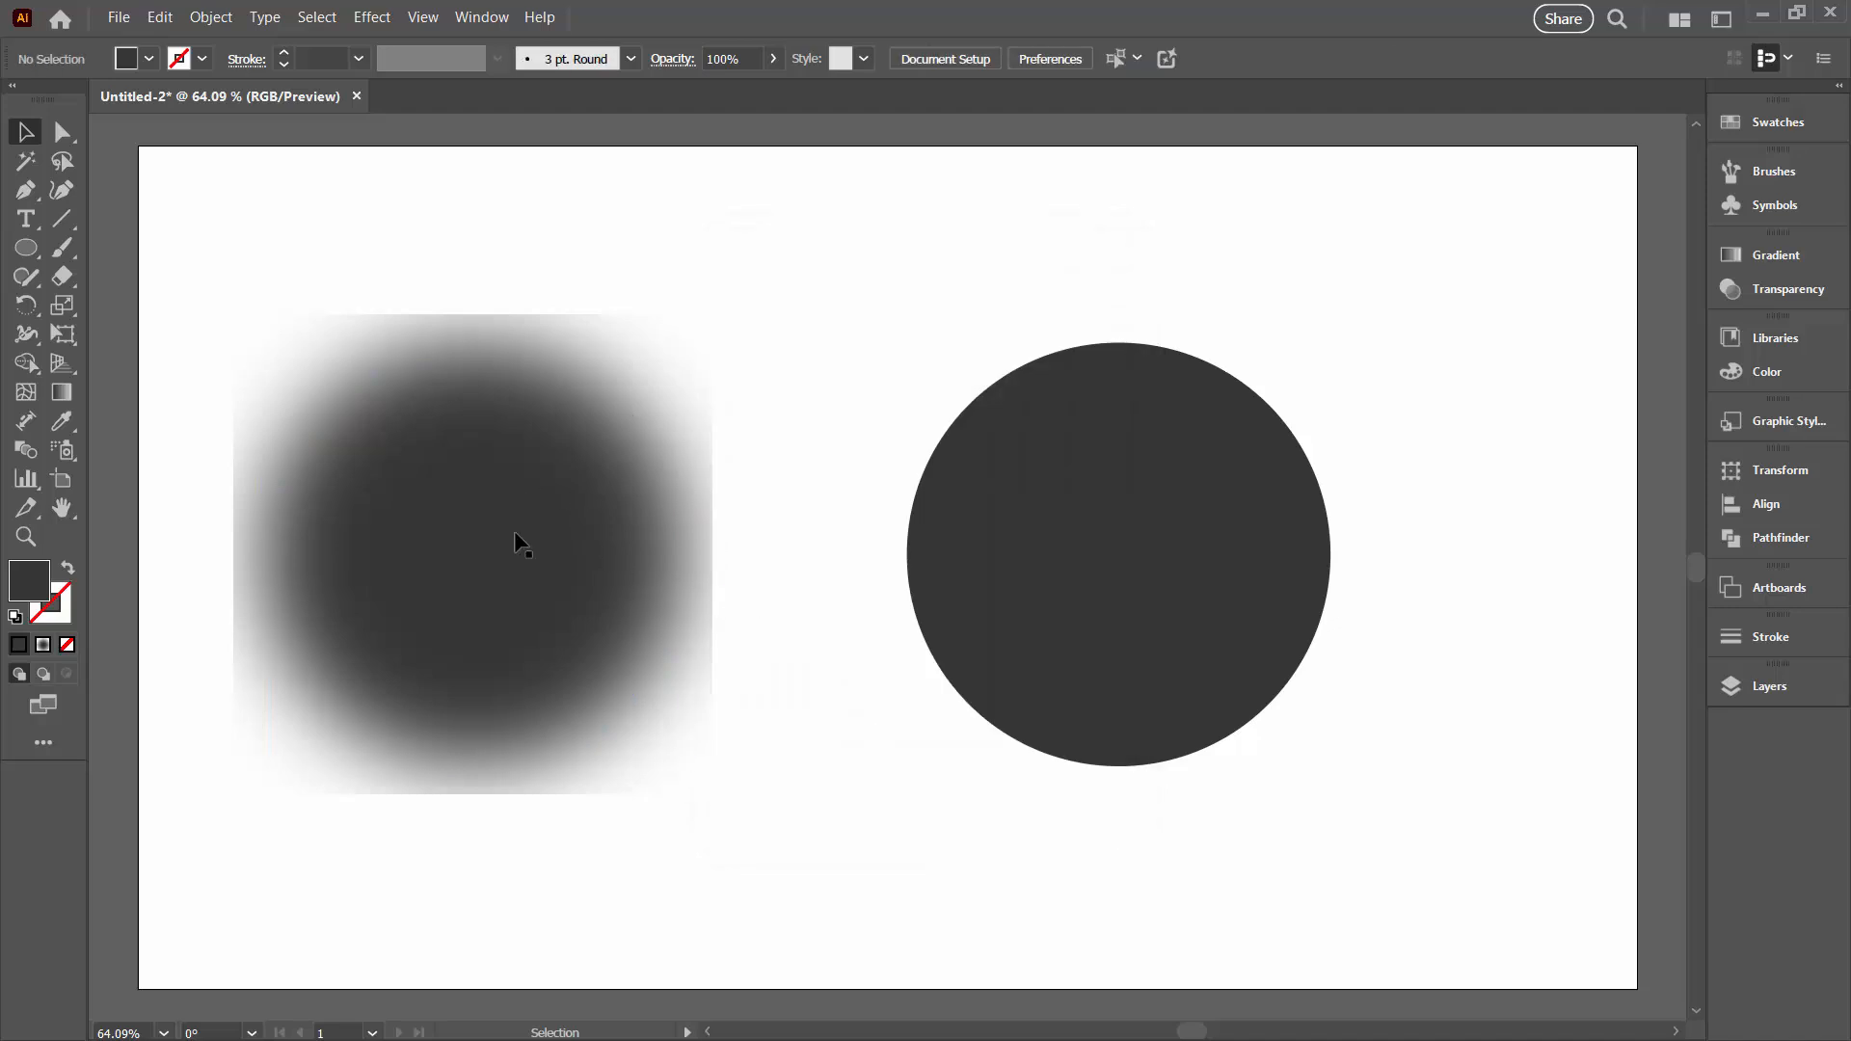
mouse_move(490, 484)
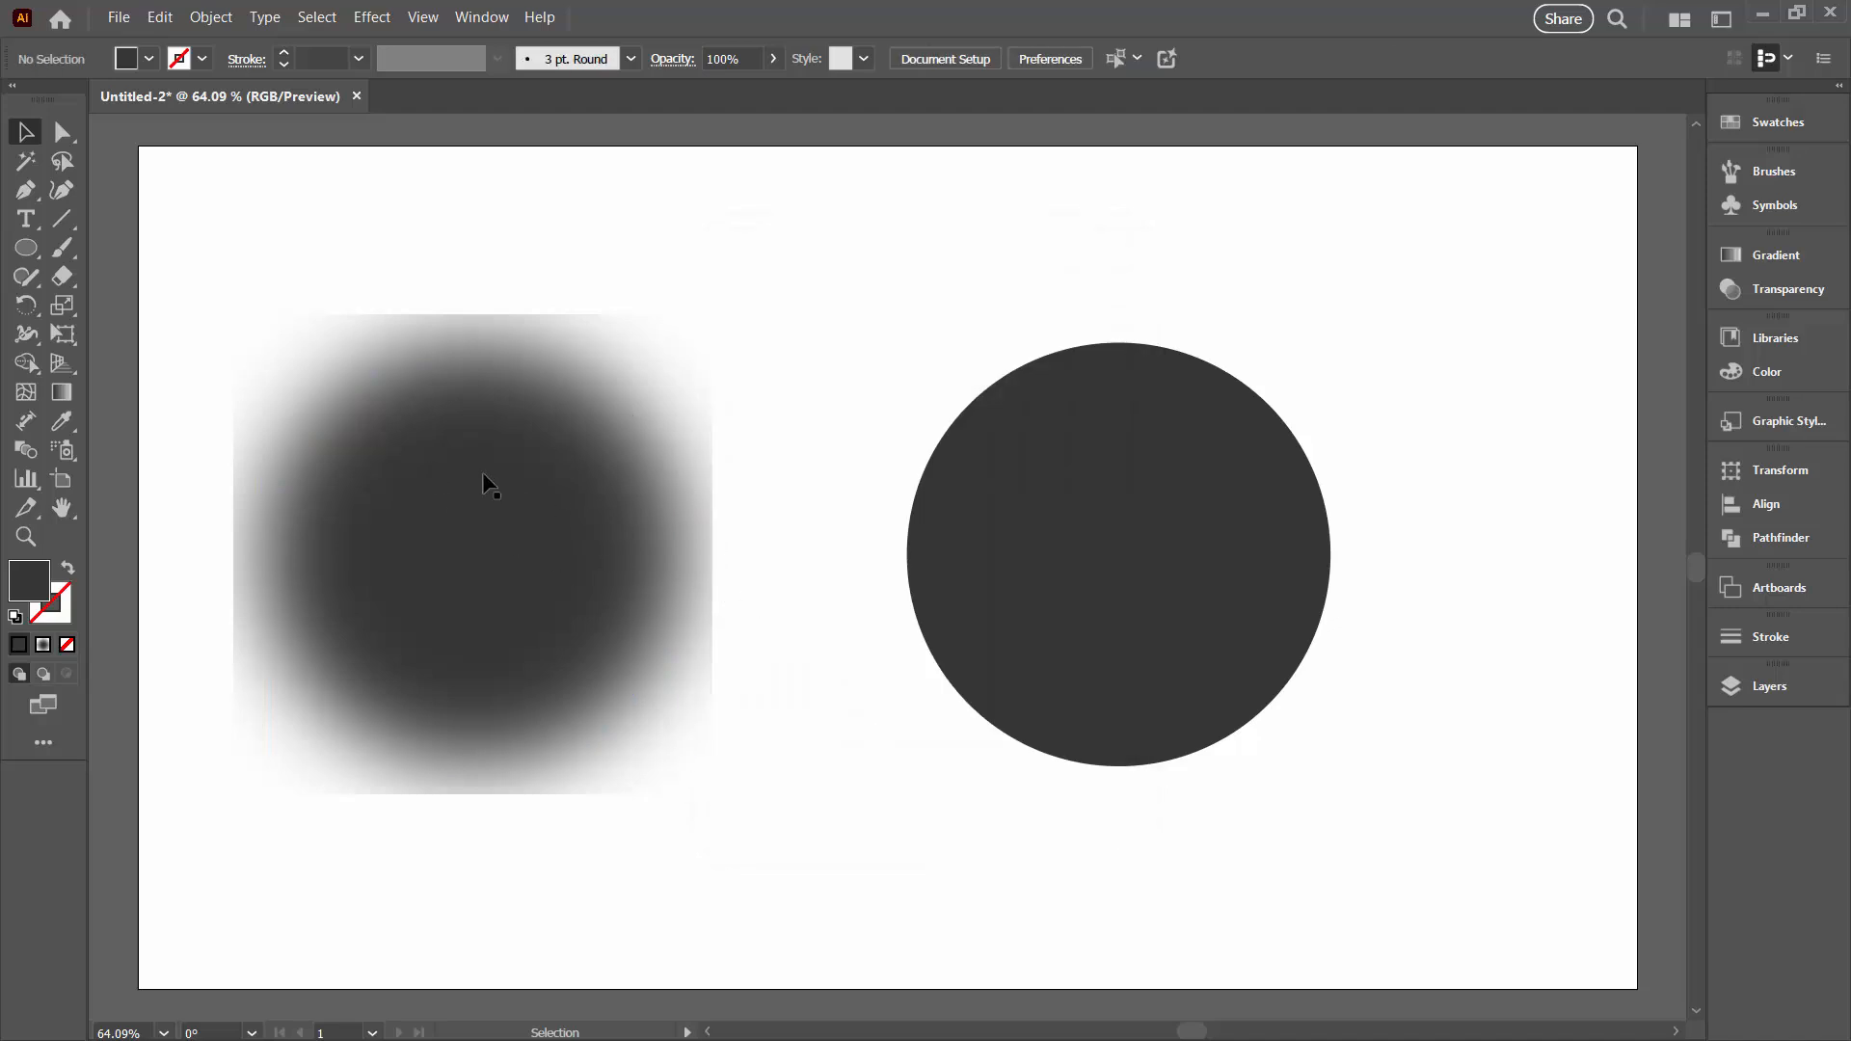
Show the circle's Appearance list, hide and re-show its Gaussian Blur, and reselect the circle
click(473, 484)
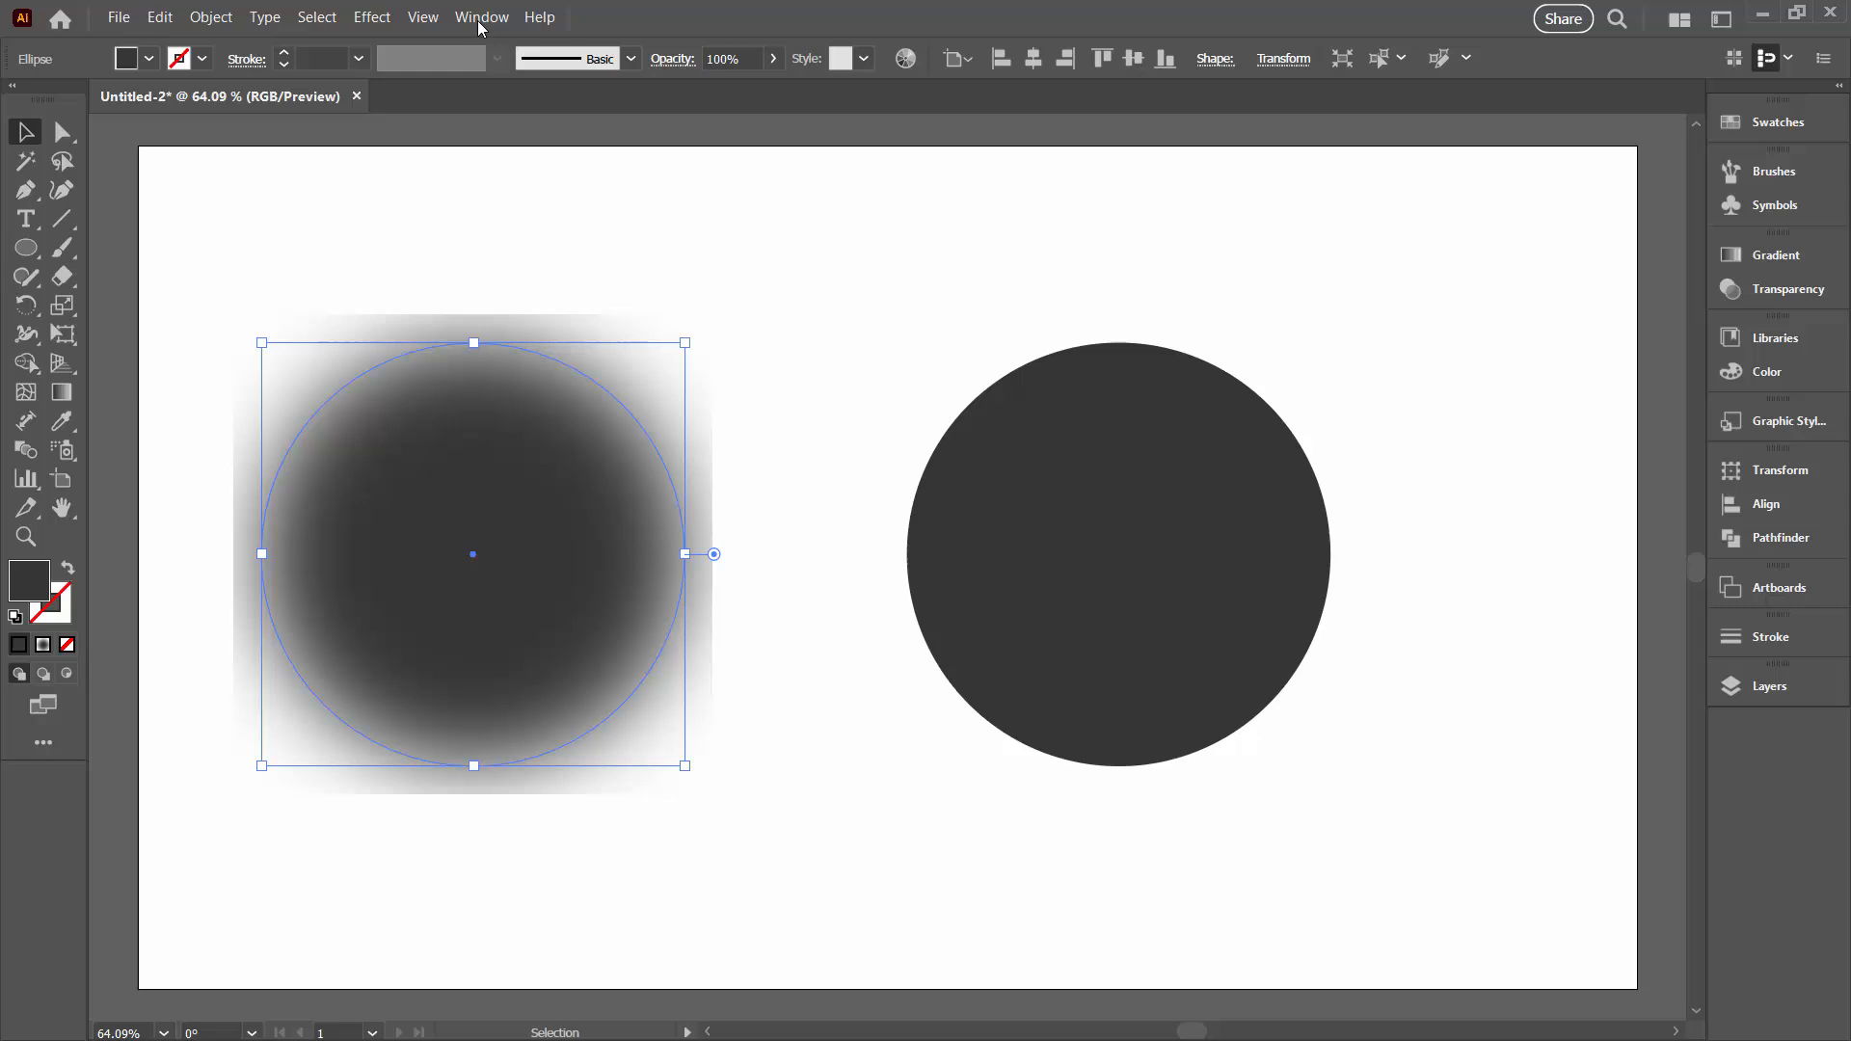
click(480, 17)
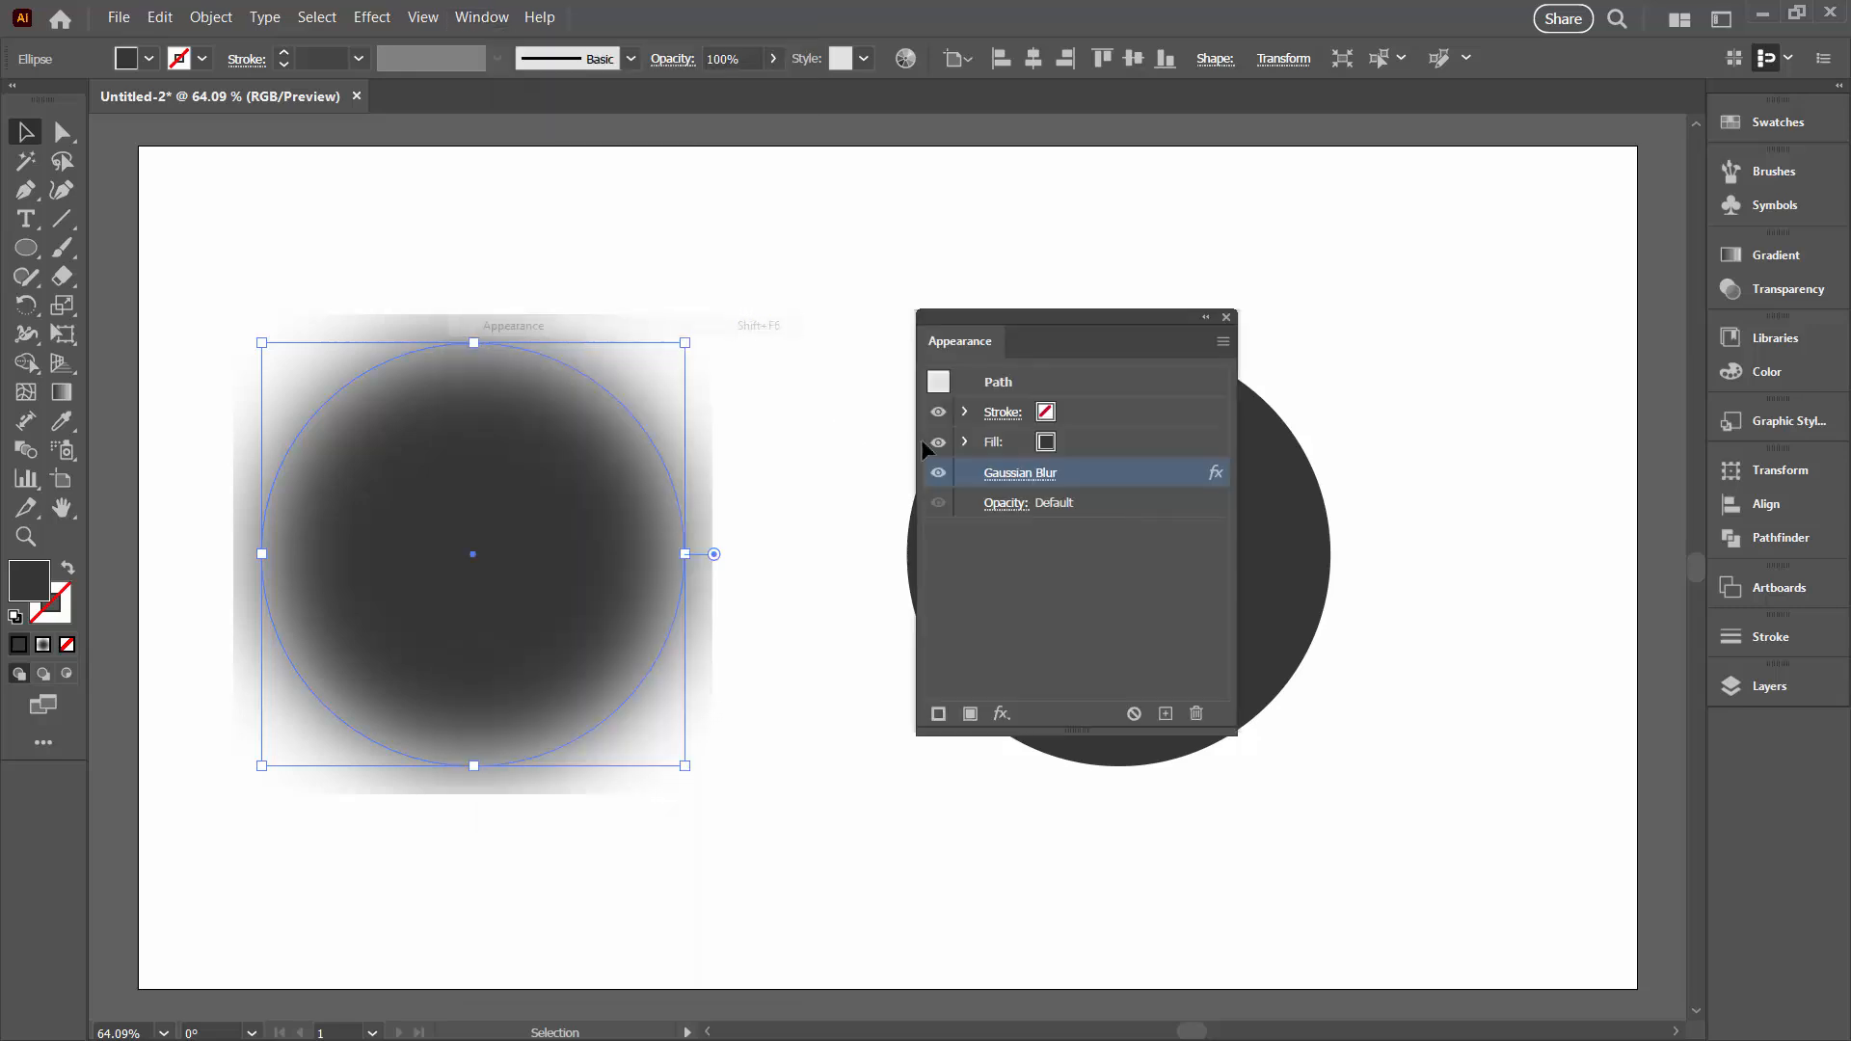
click(938, 482)
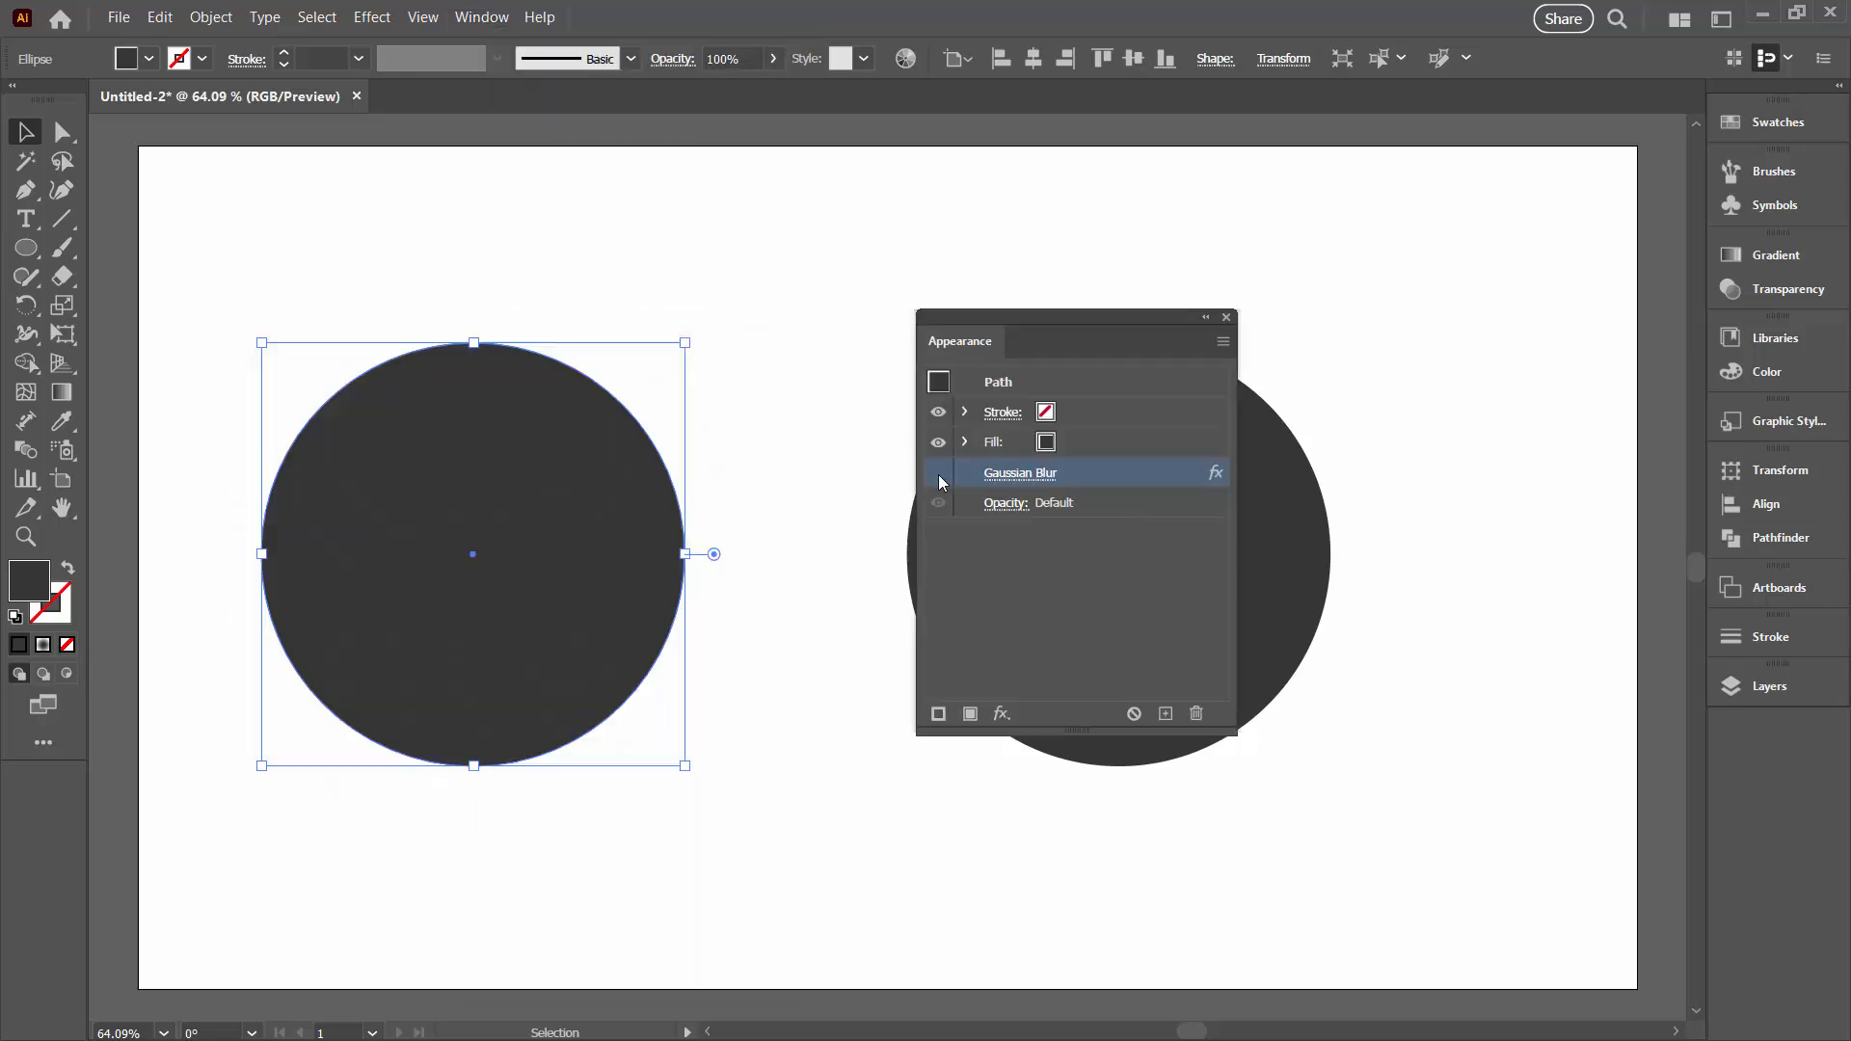
click(939, 472)
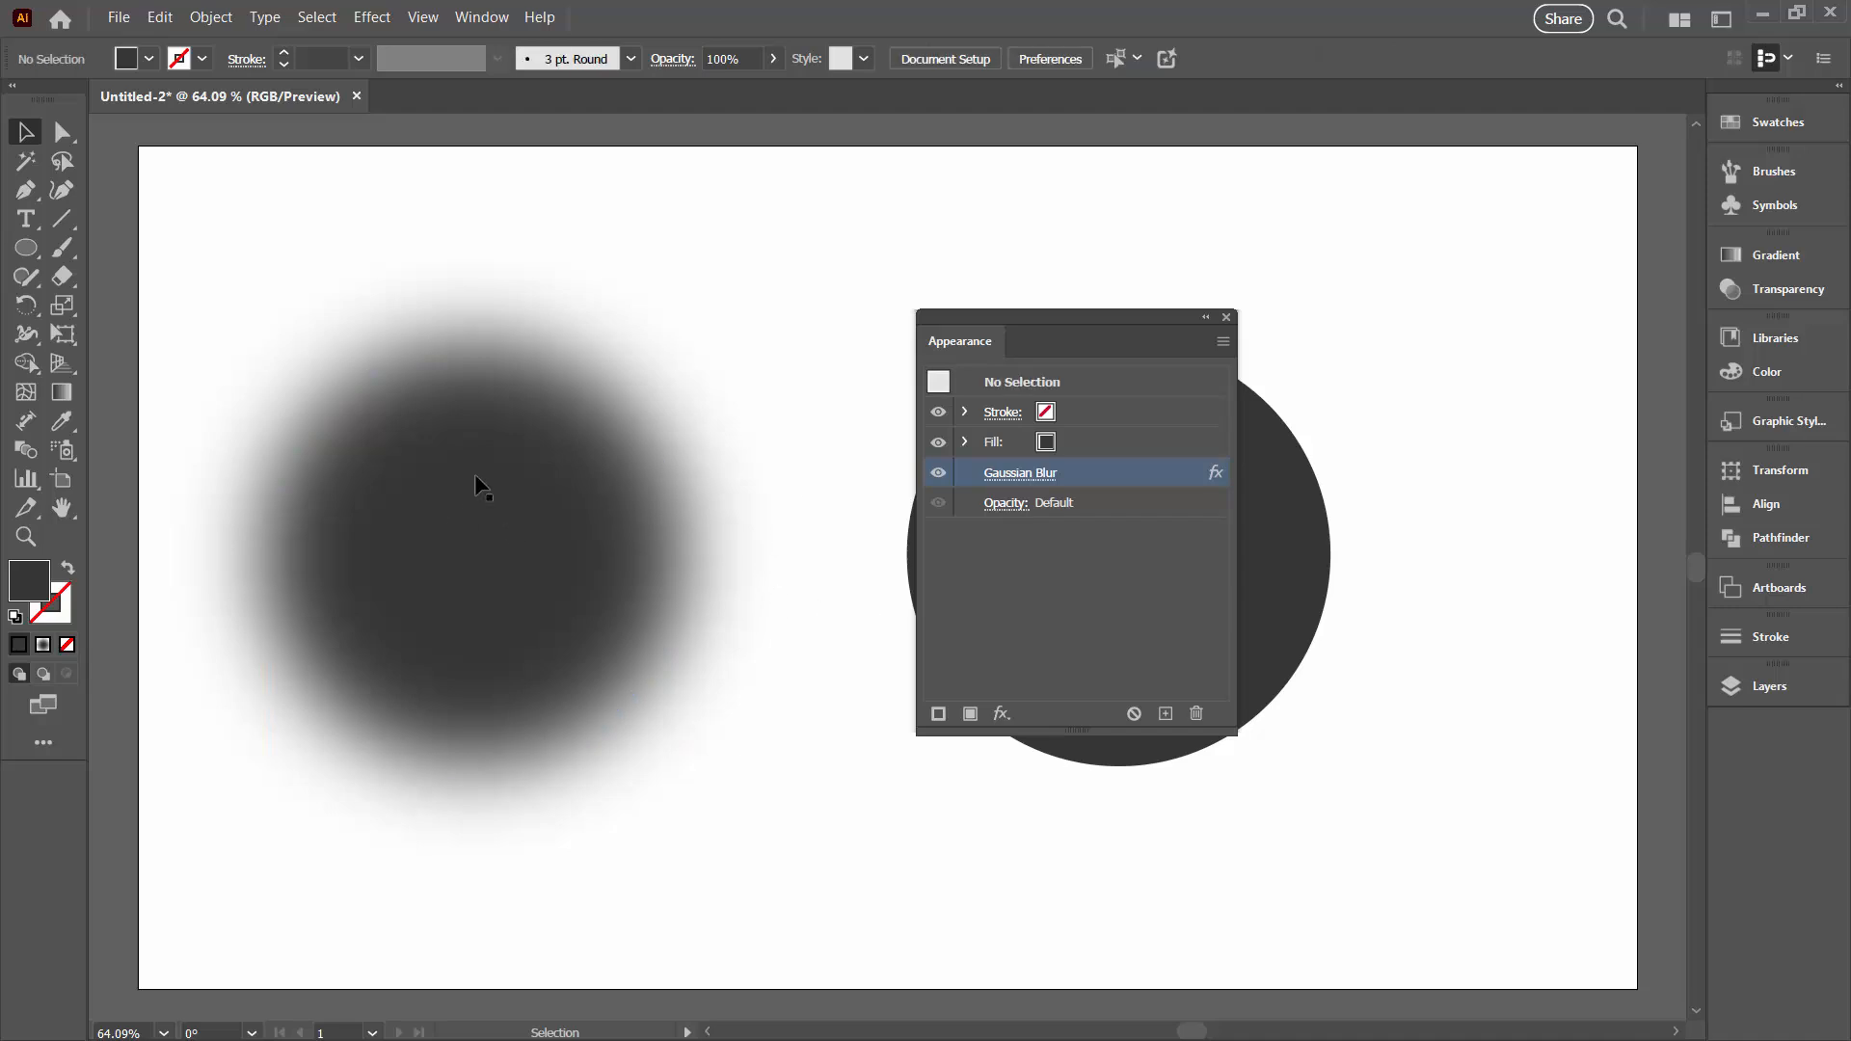
mouse_move(769, 850)
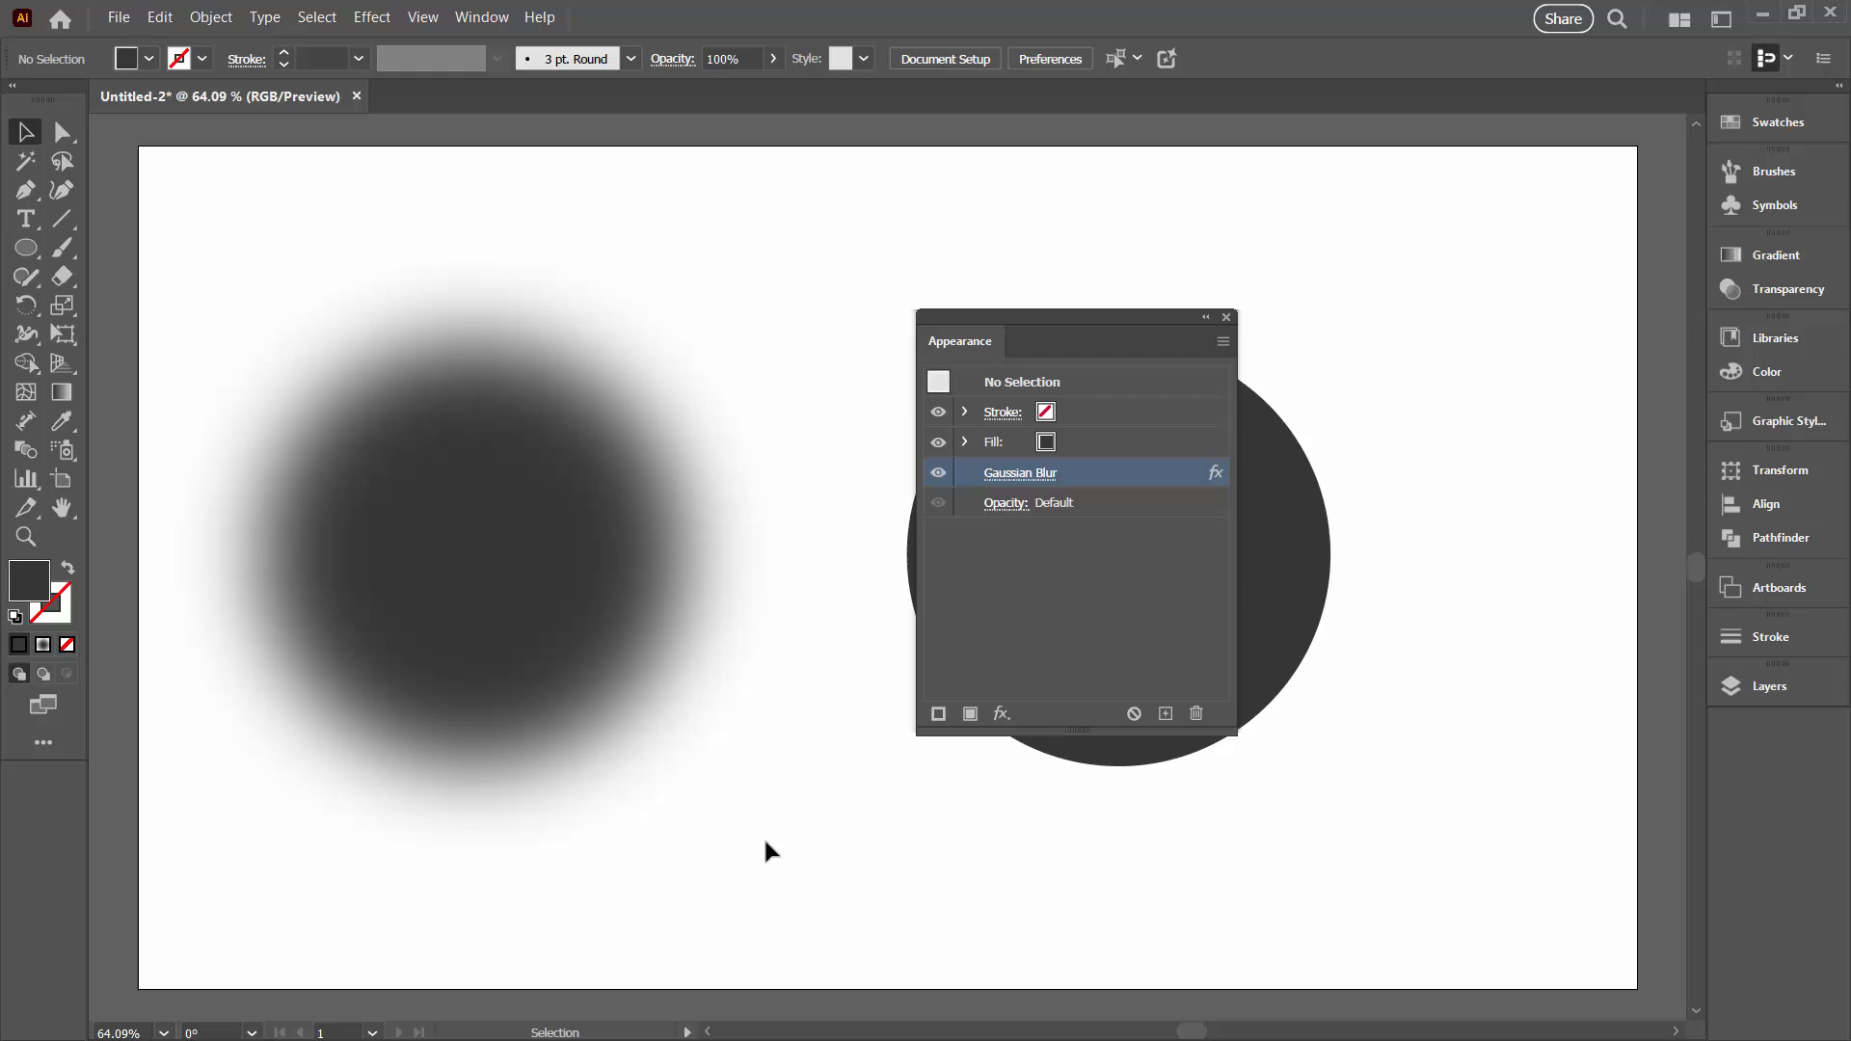
mouse_move(579, 623)
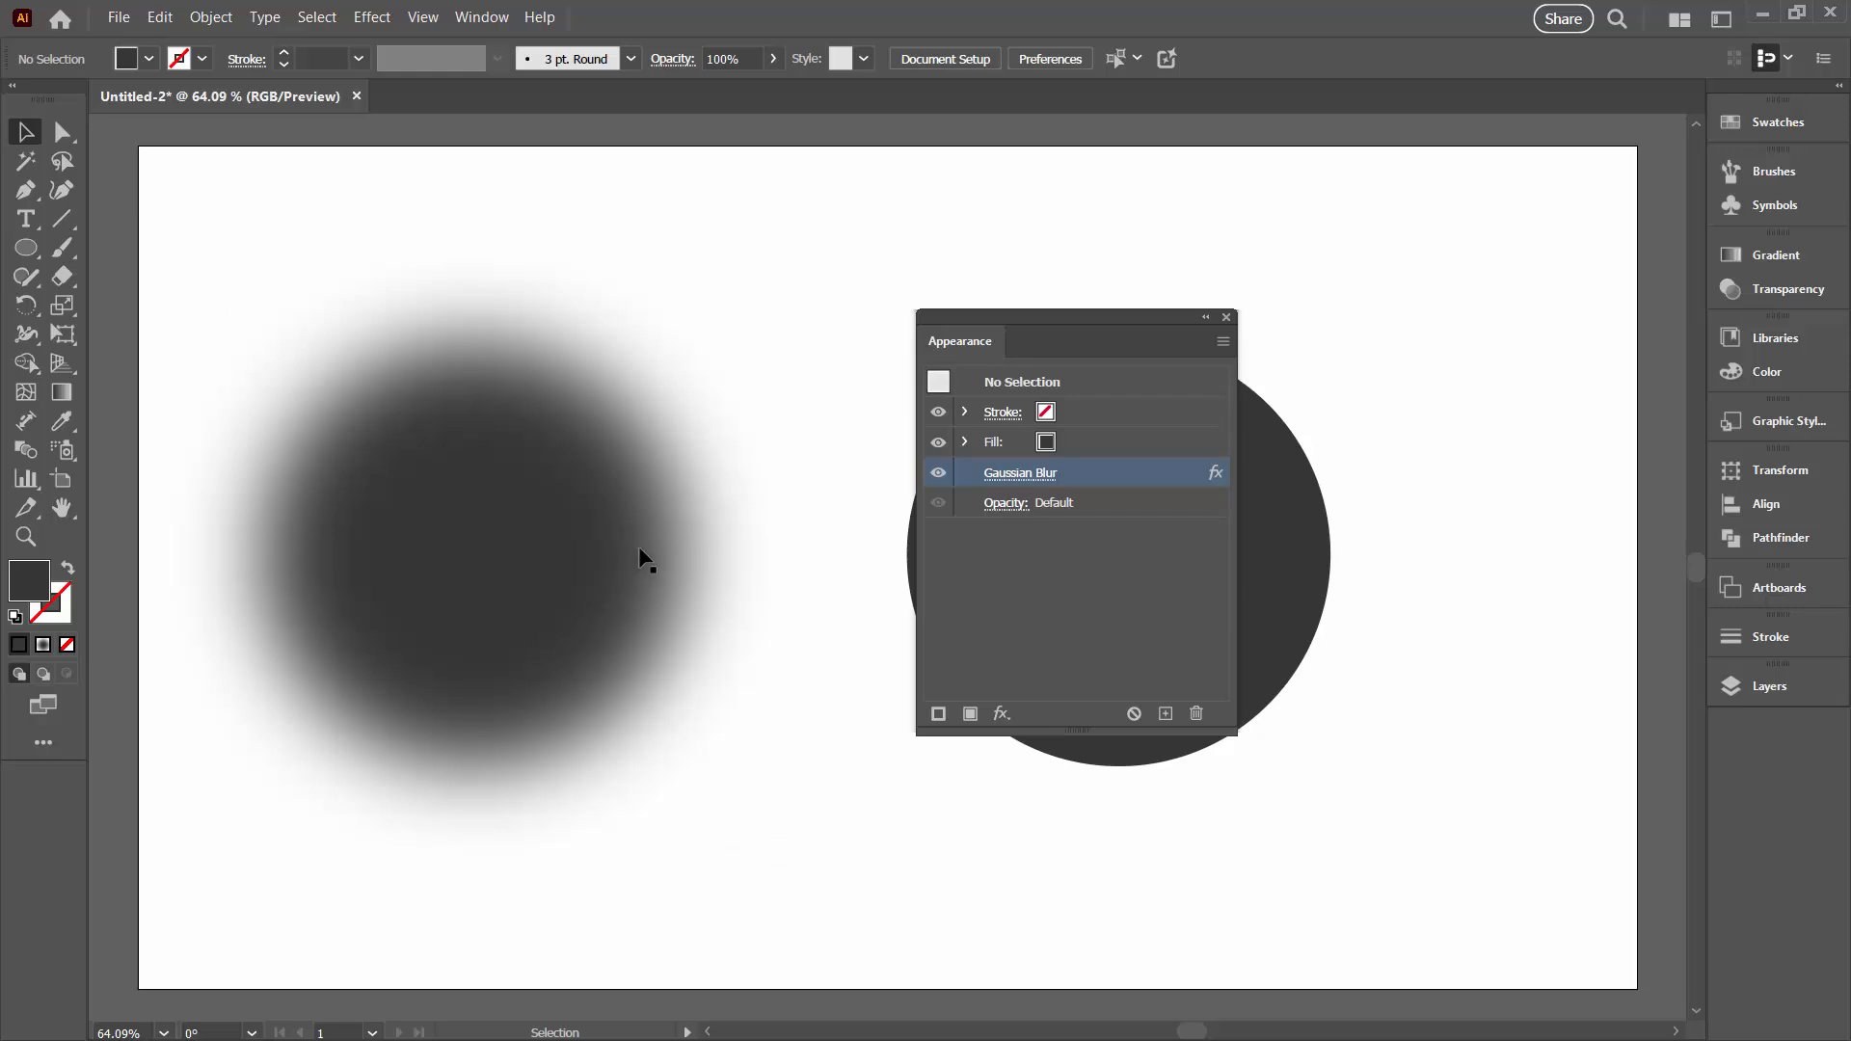
mouse_move(1000, 308)
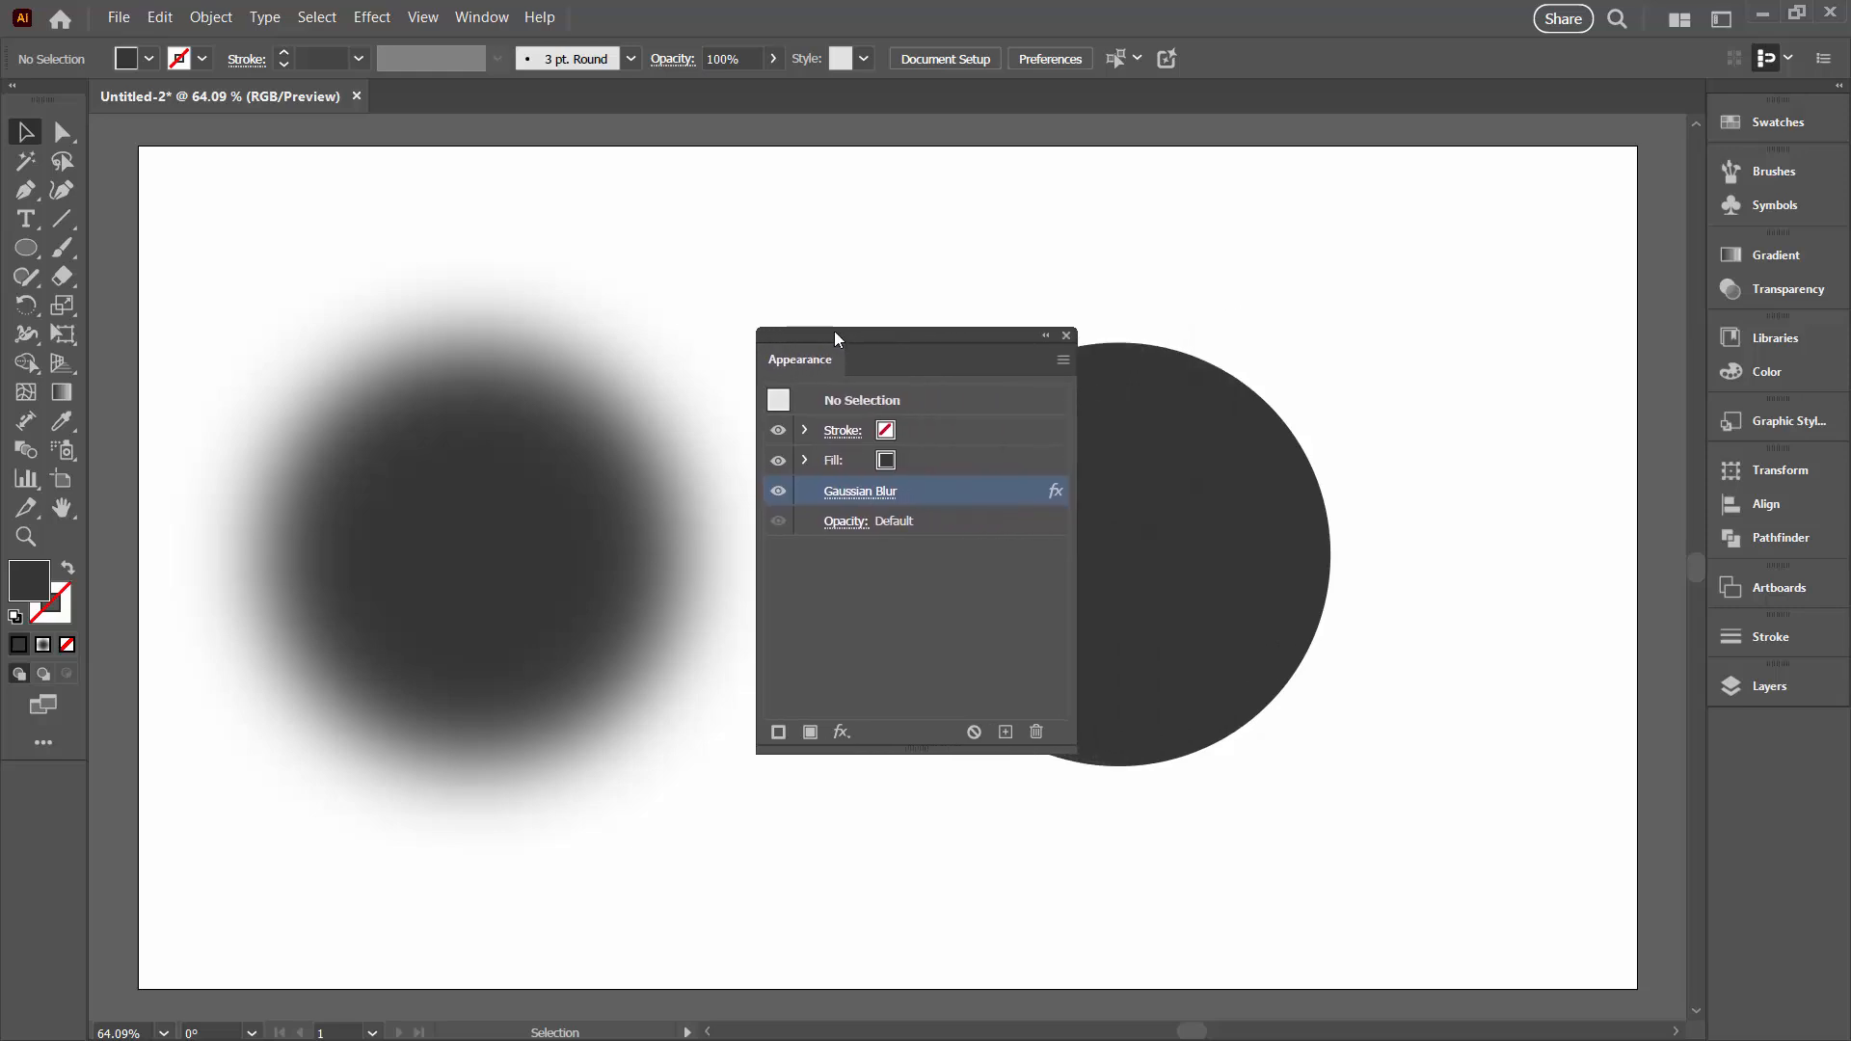
drag(835, 337, 902, 329)
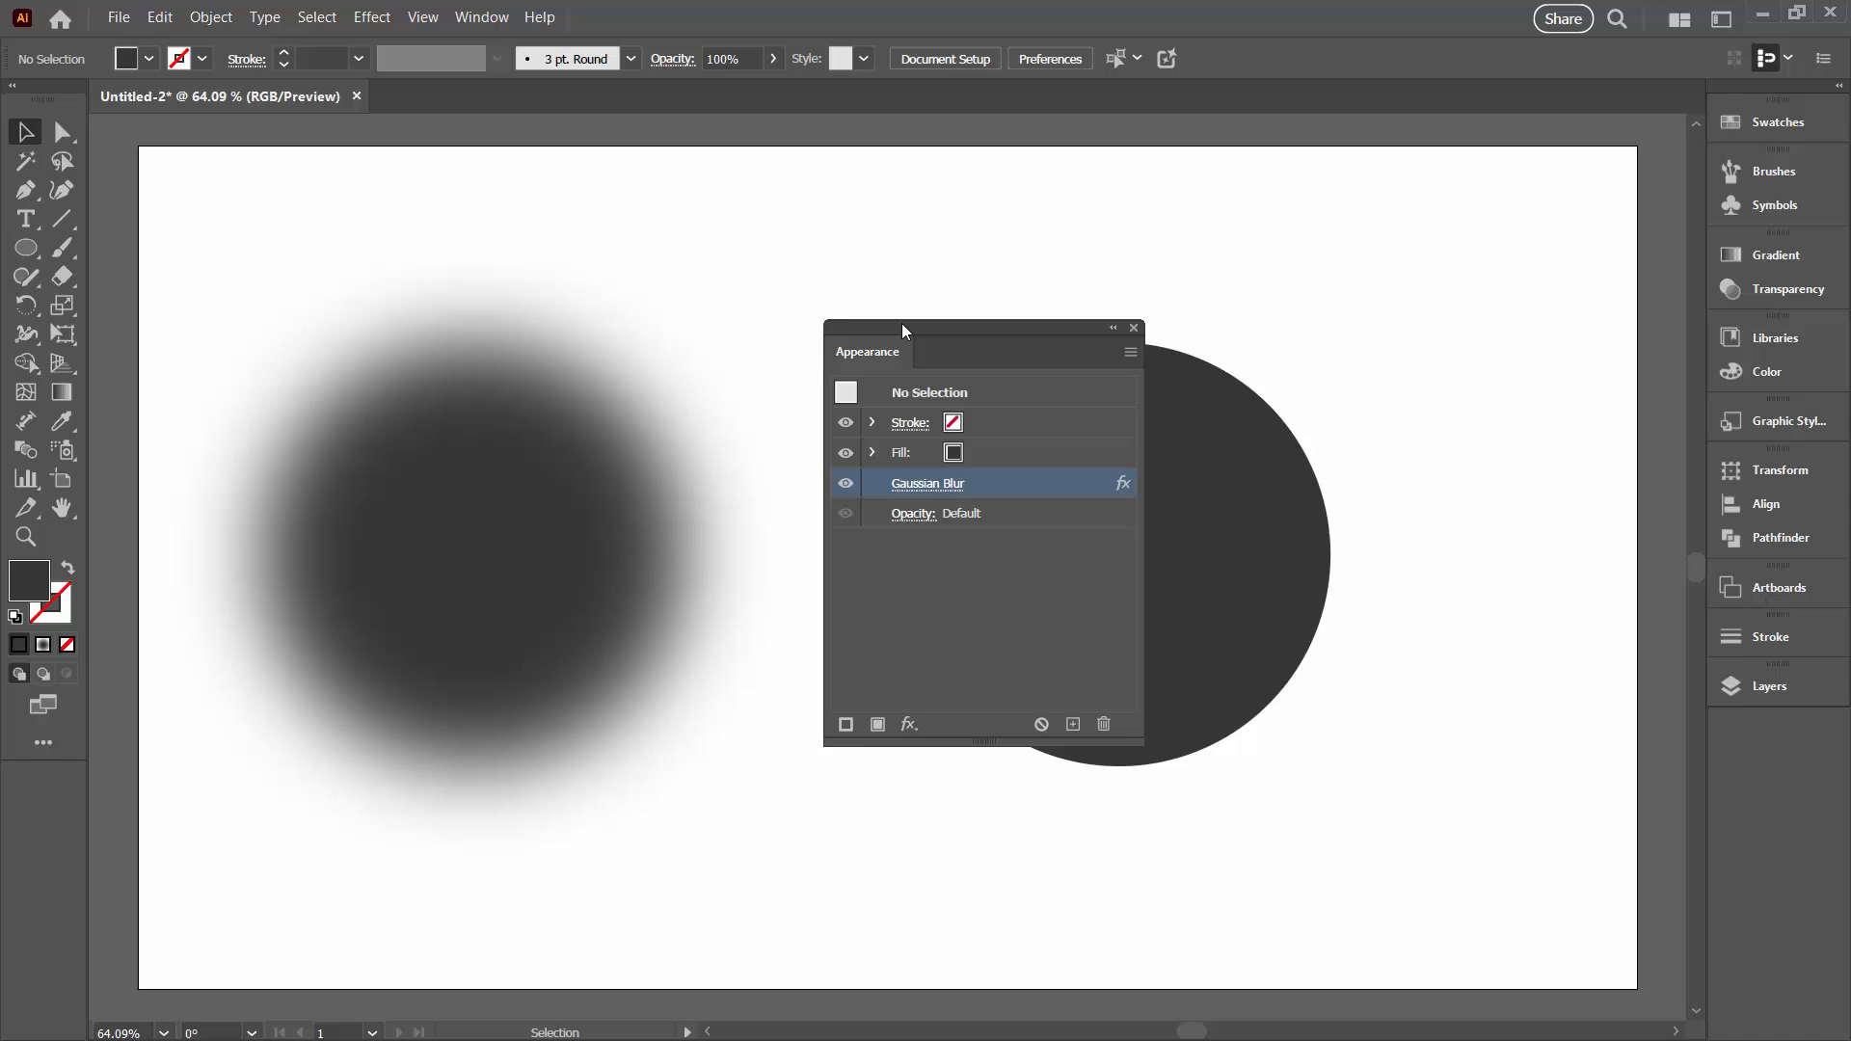
mouse_move(411, 653)
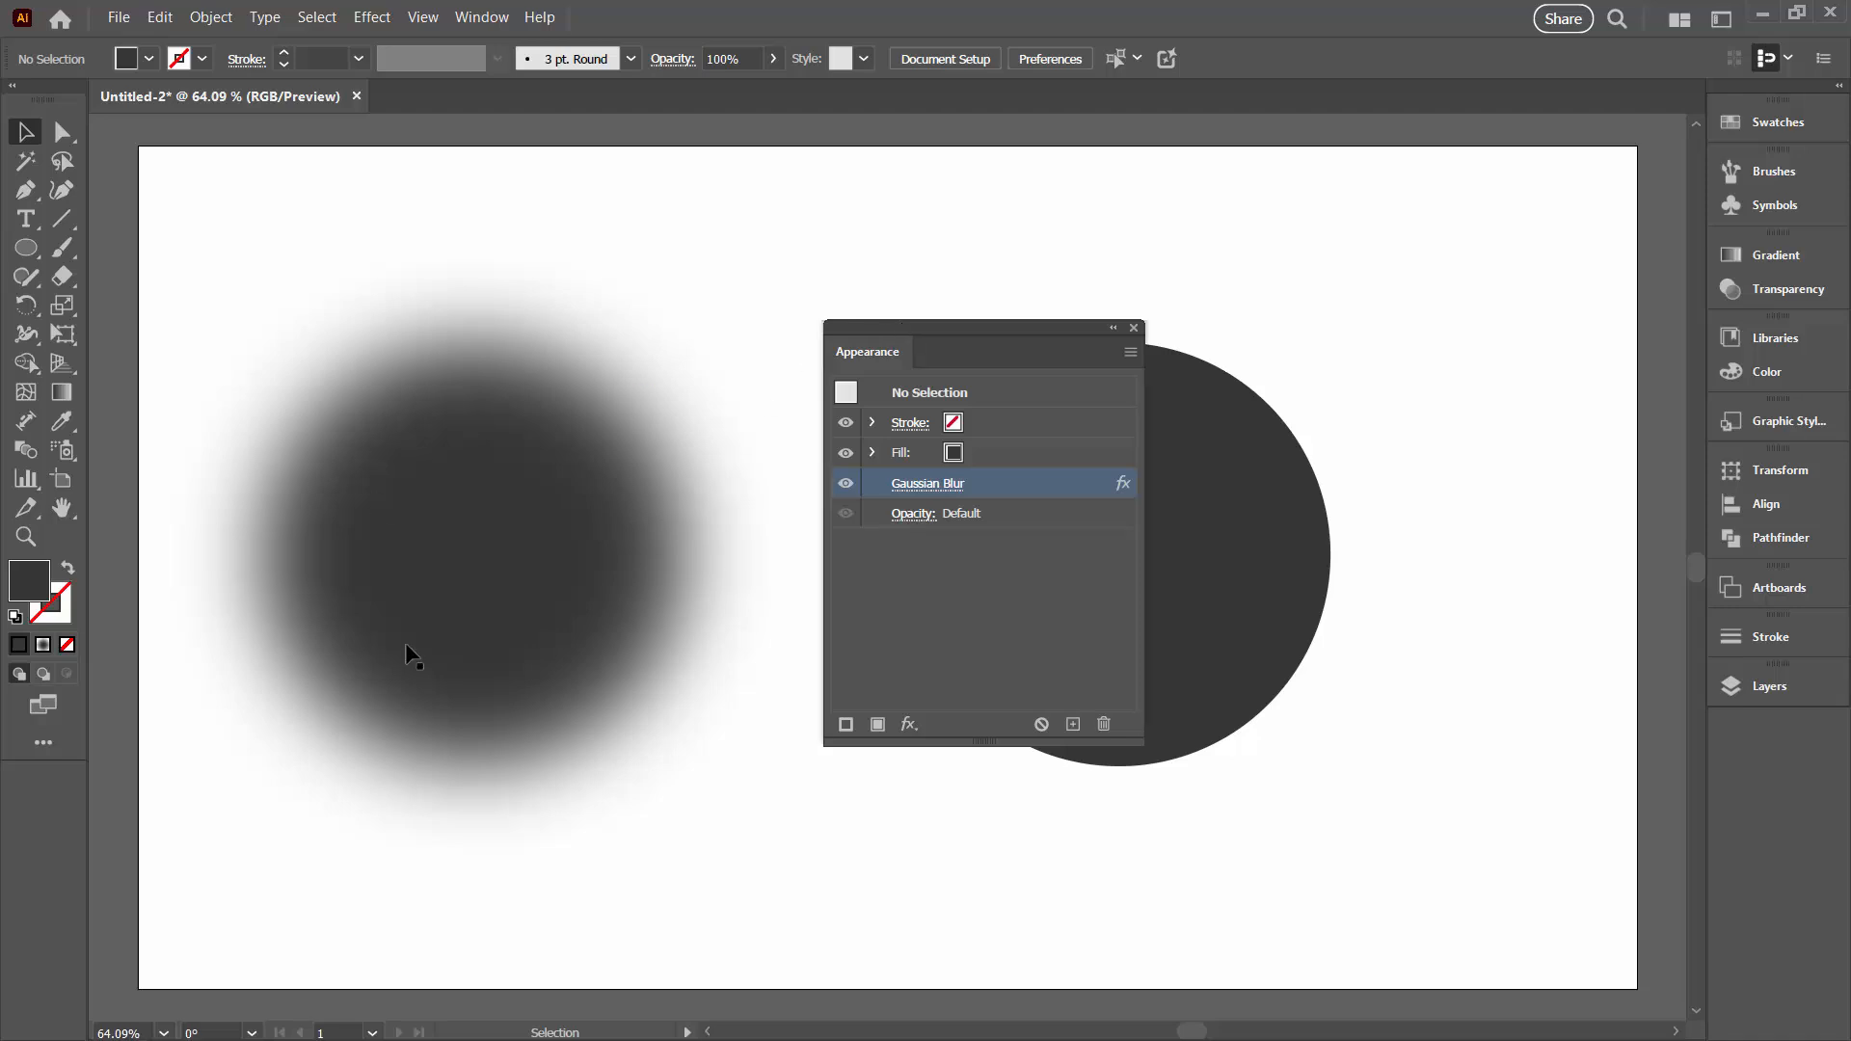
click(472, 555)
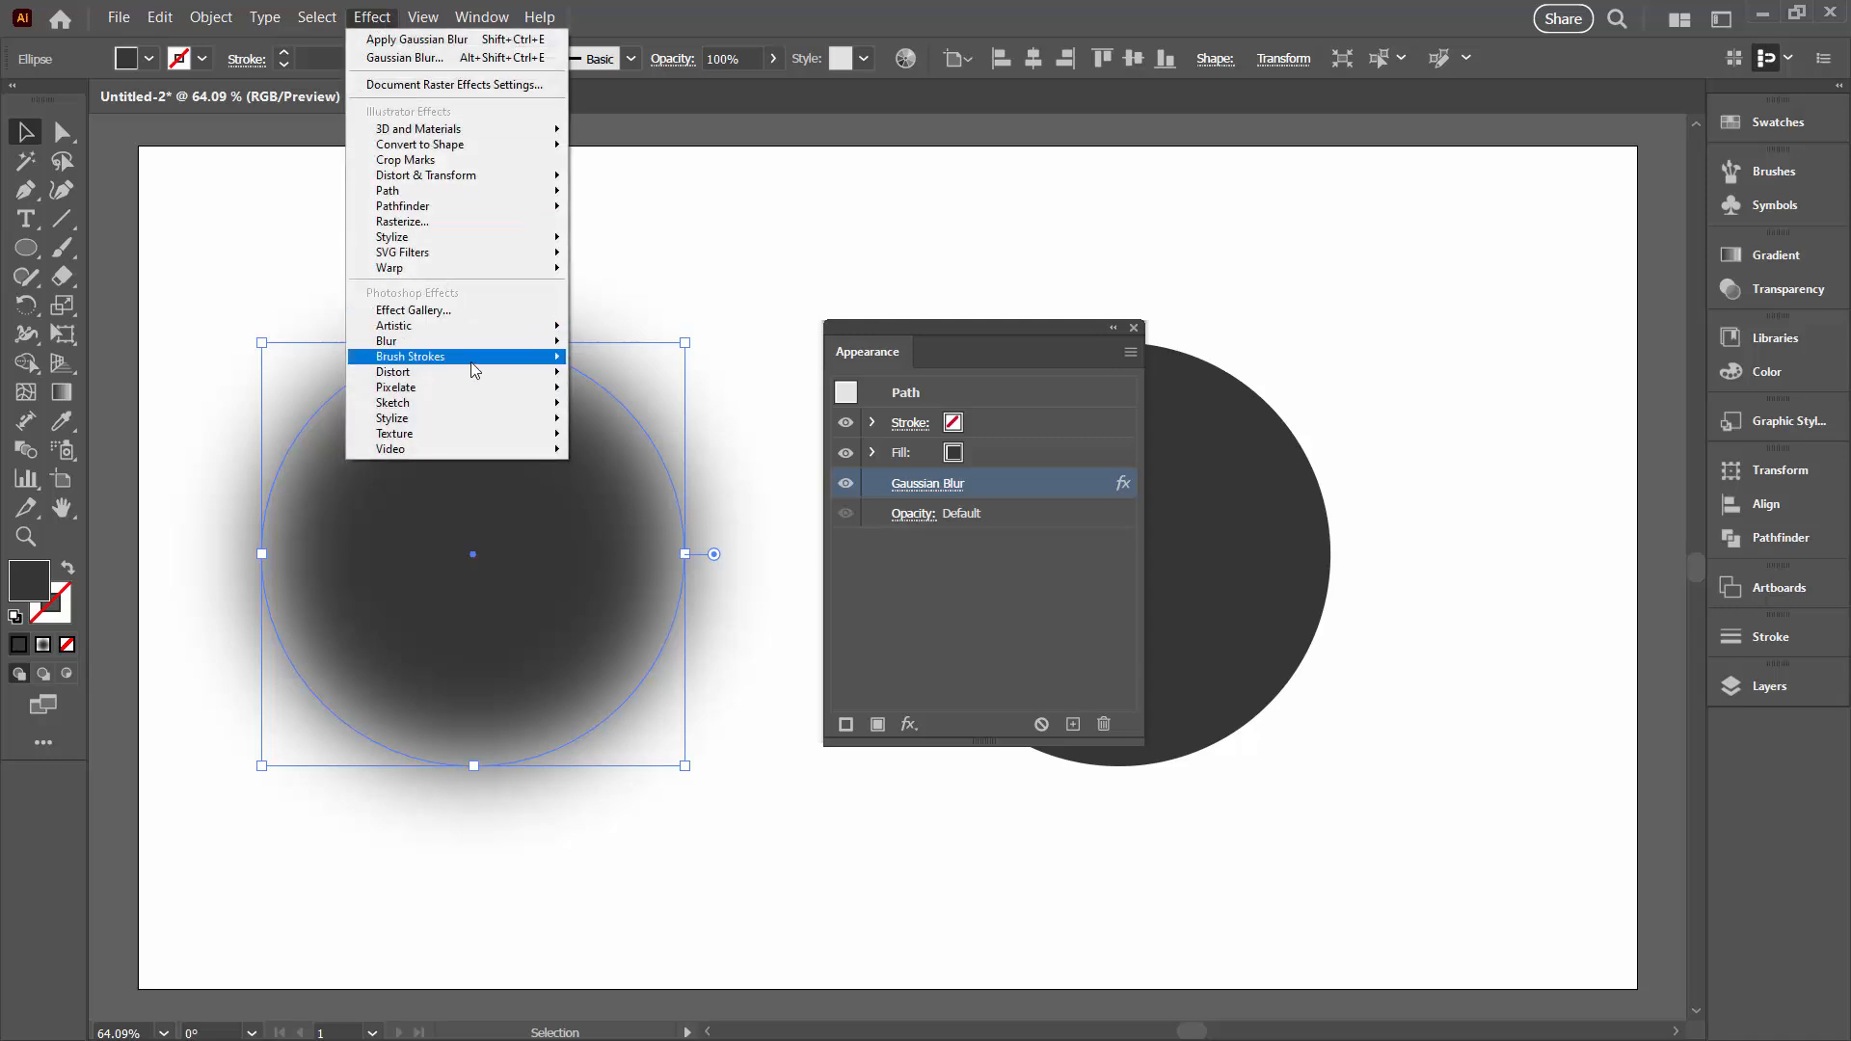
Apply a Color Halftone effect with Max. Radius 8 to the blurred circle
click(397, 387)
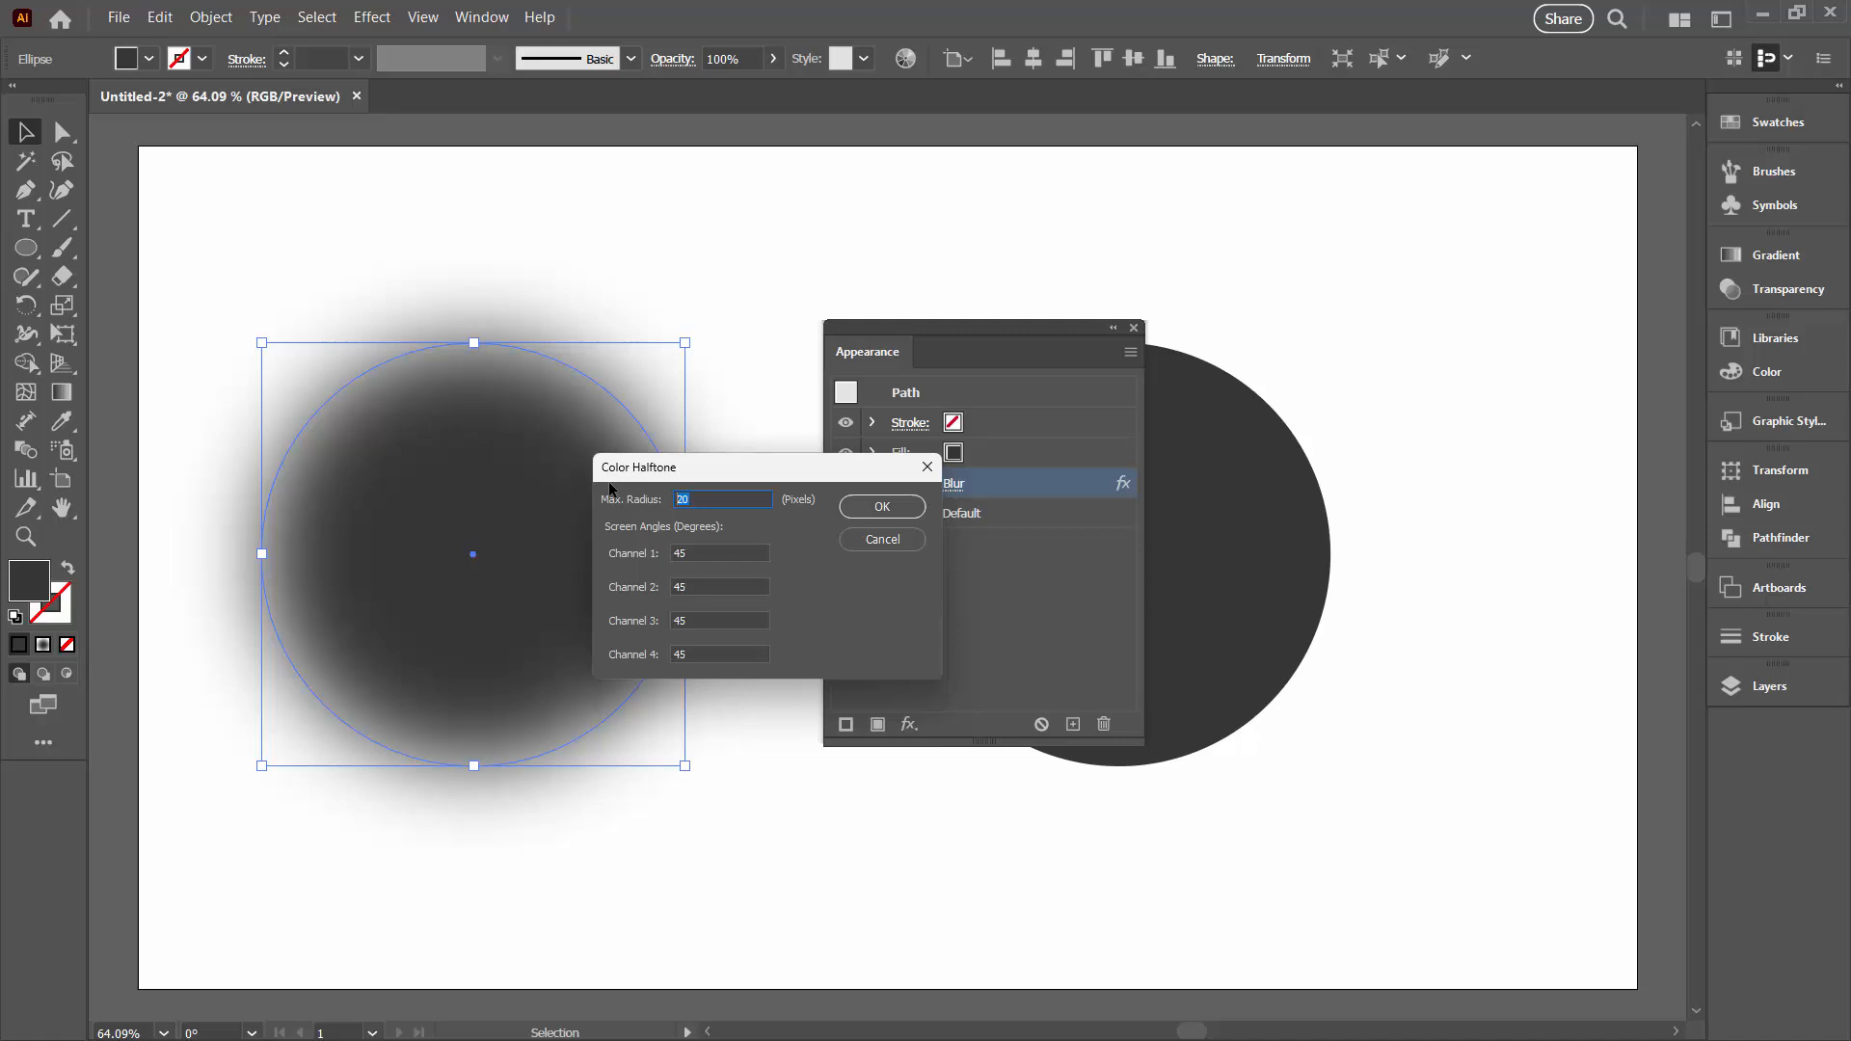
text(8)
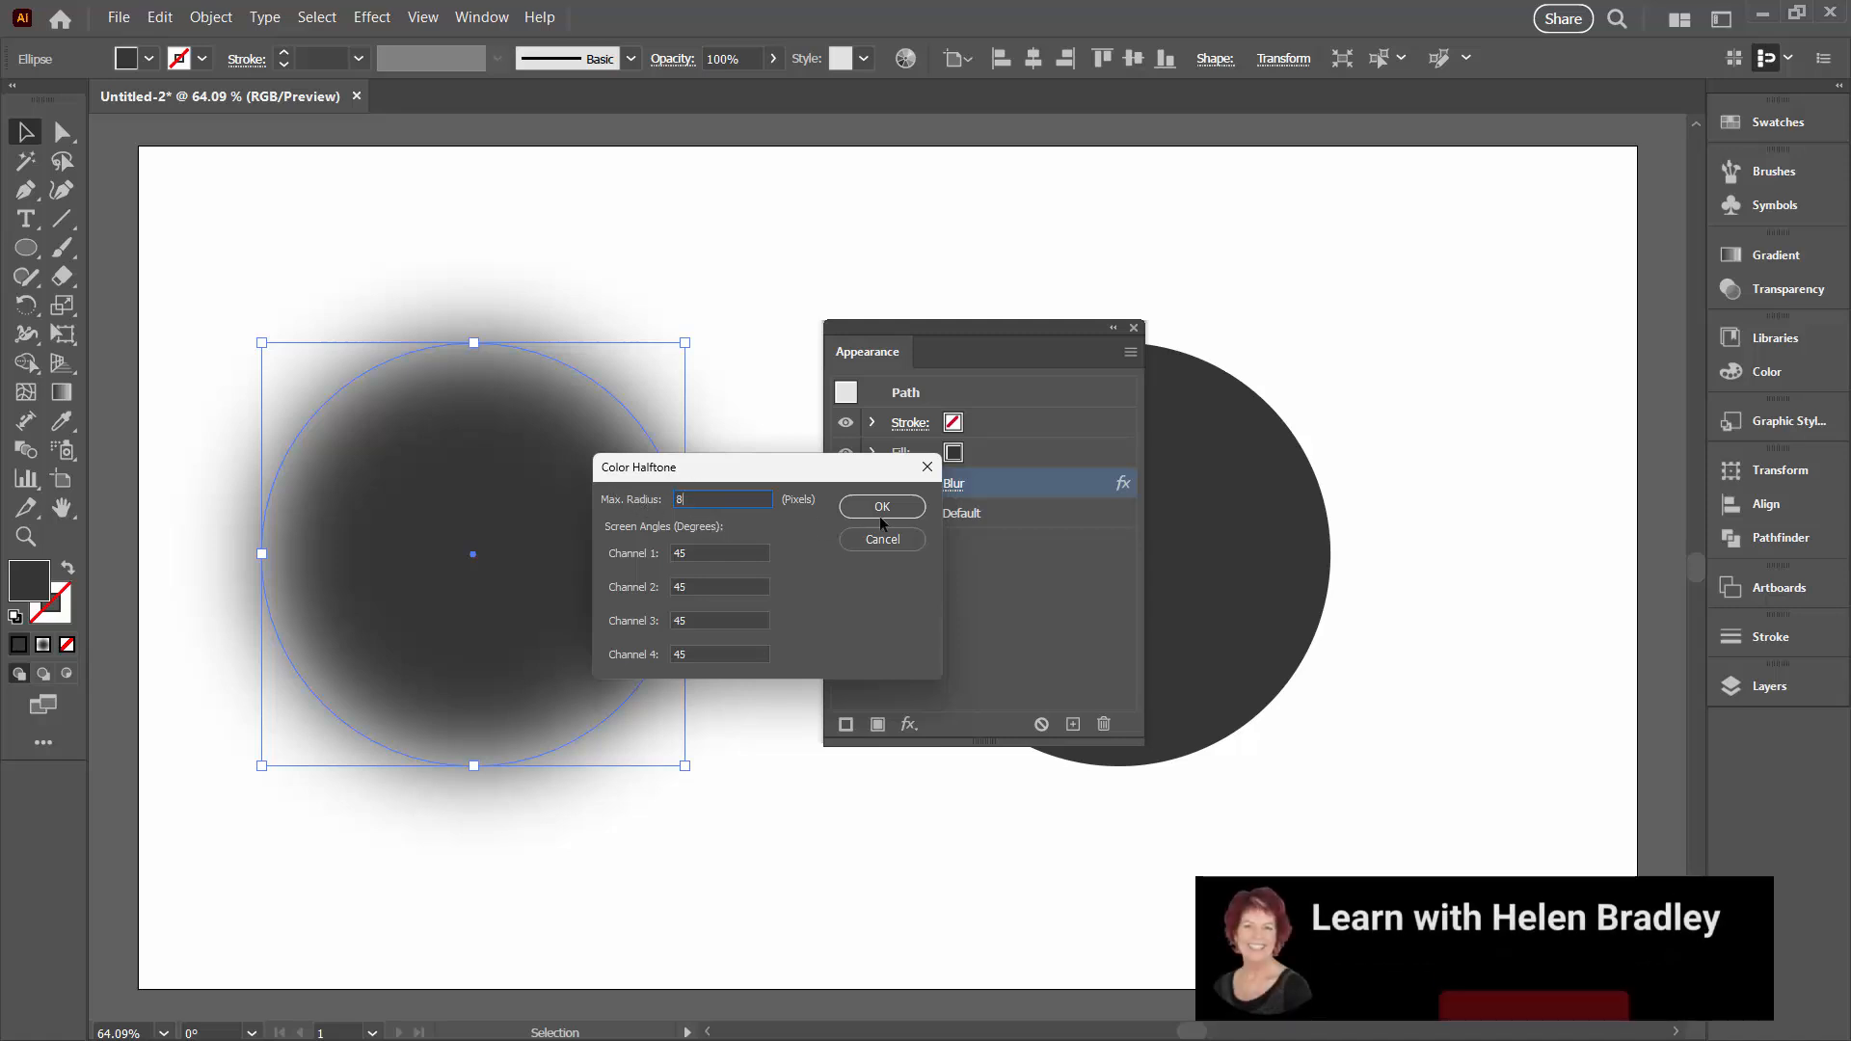
click(881, 507)
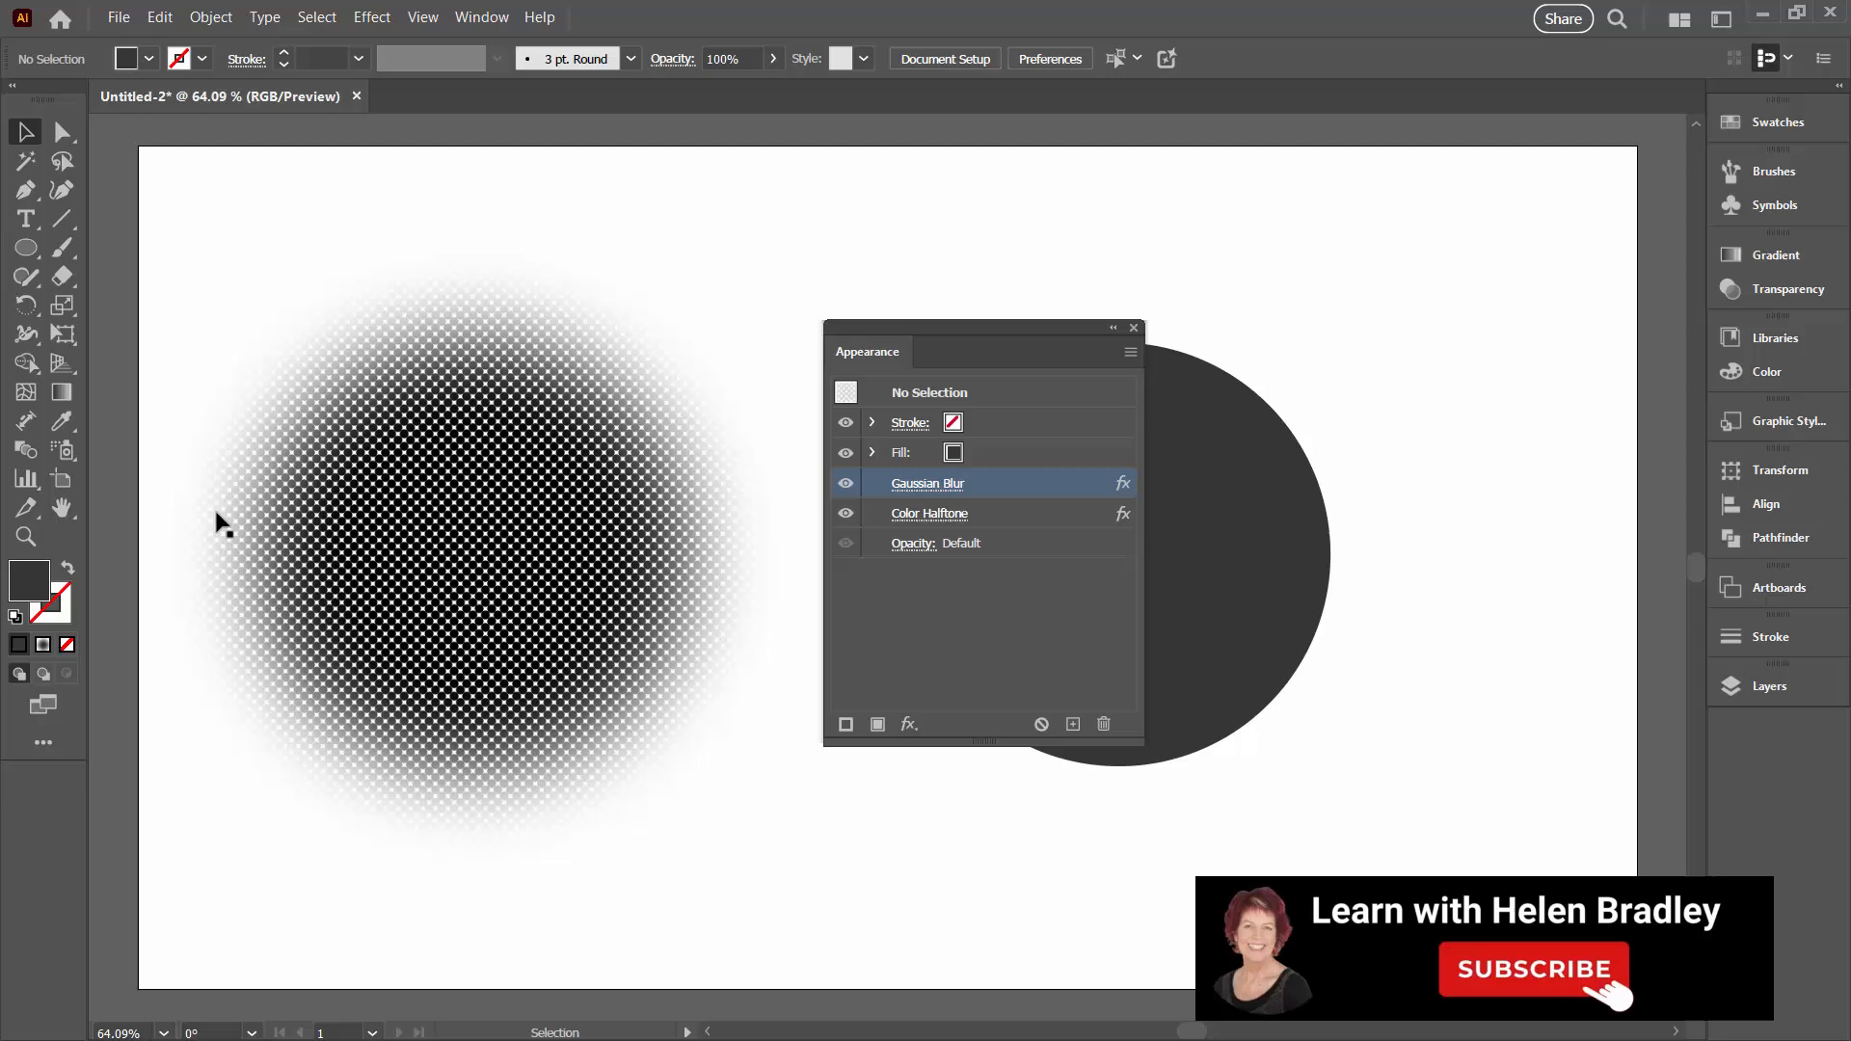
mouse_move(422, 372)
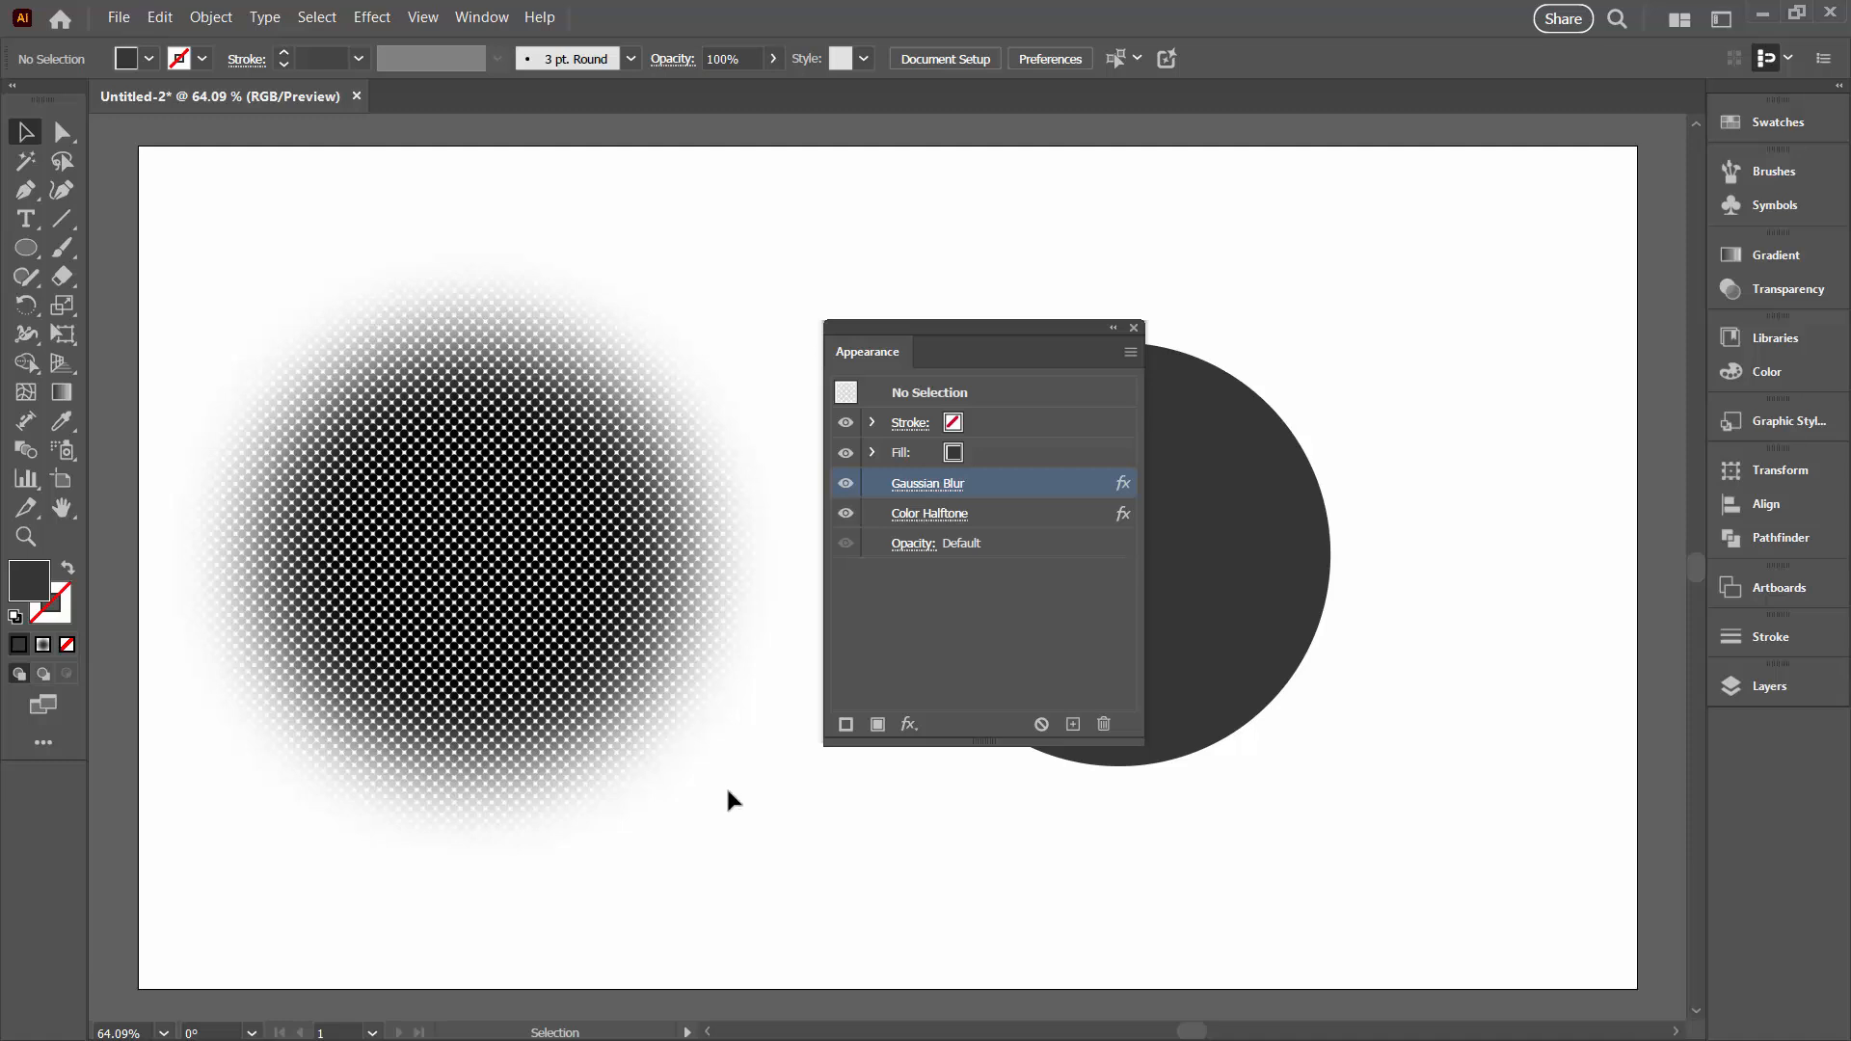
mouse_move(1139, 333)
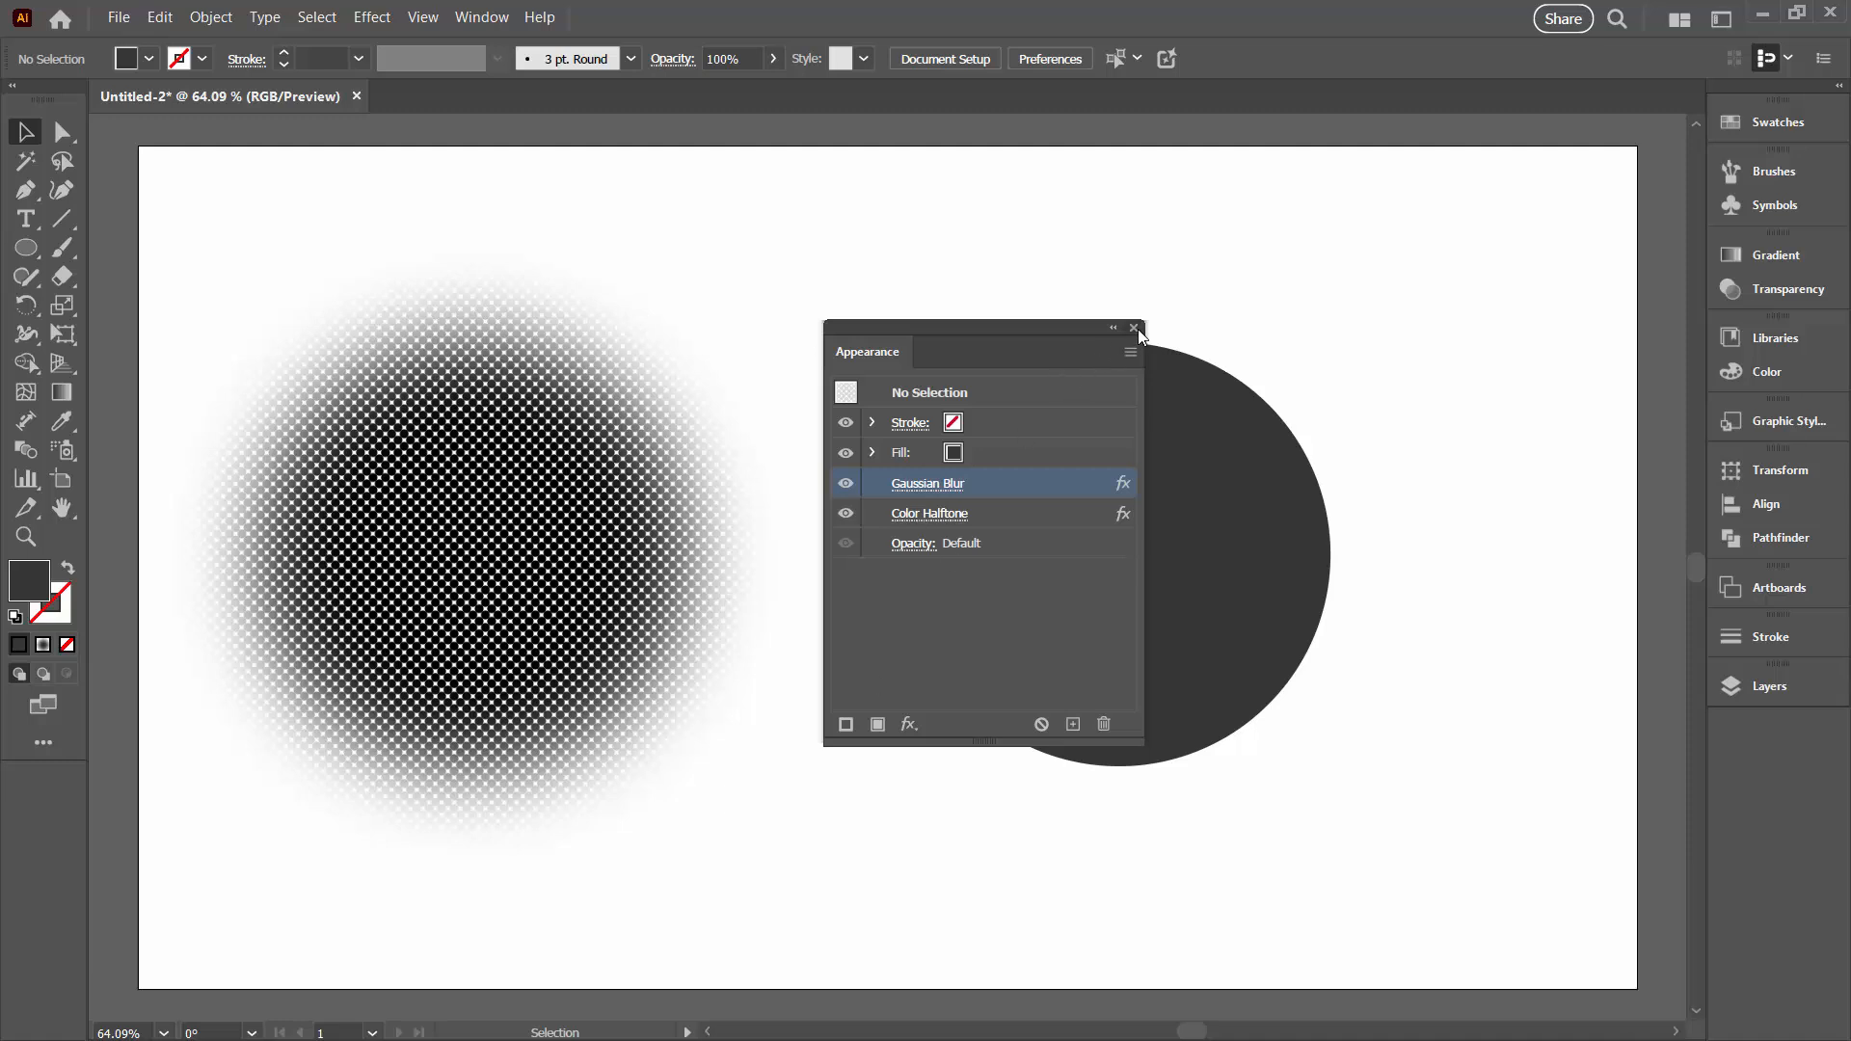
Close the Appearance list and reach for Document Raster Effects Settings again
click(1132, 327)
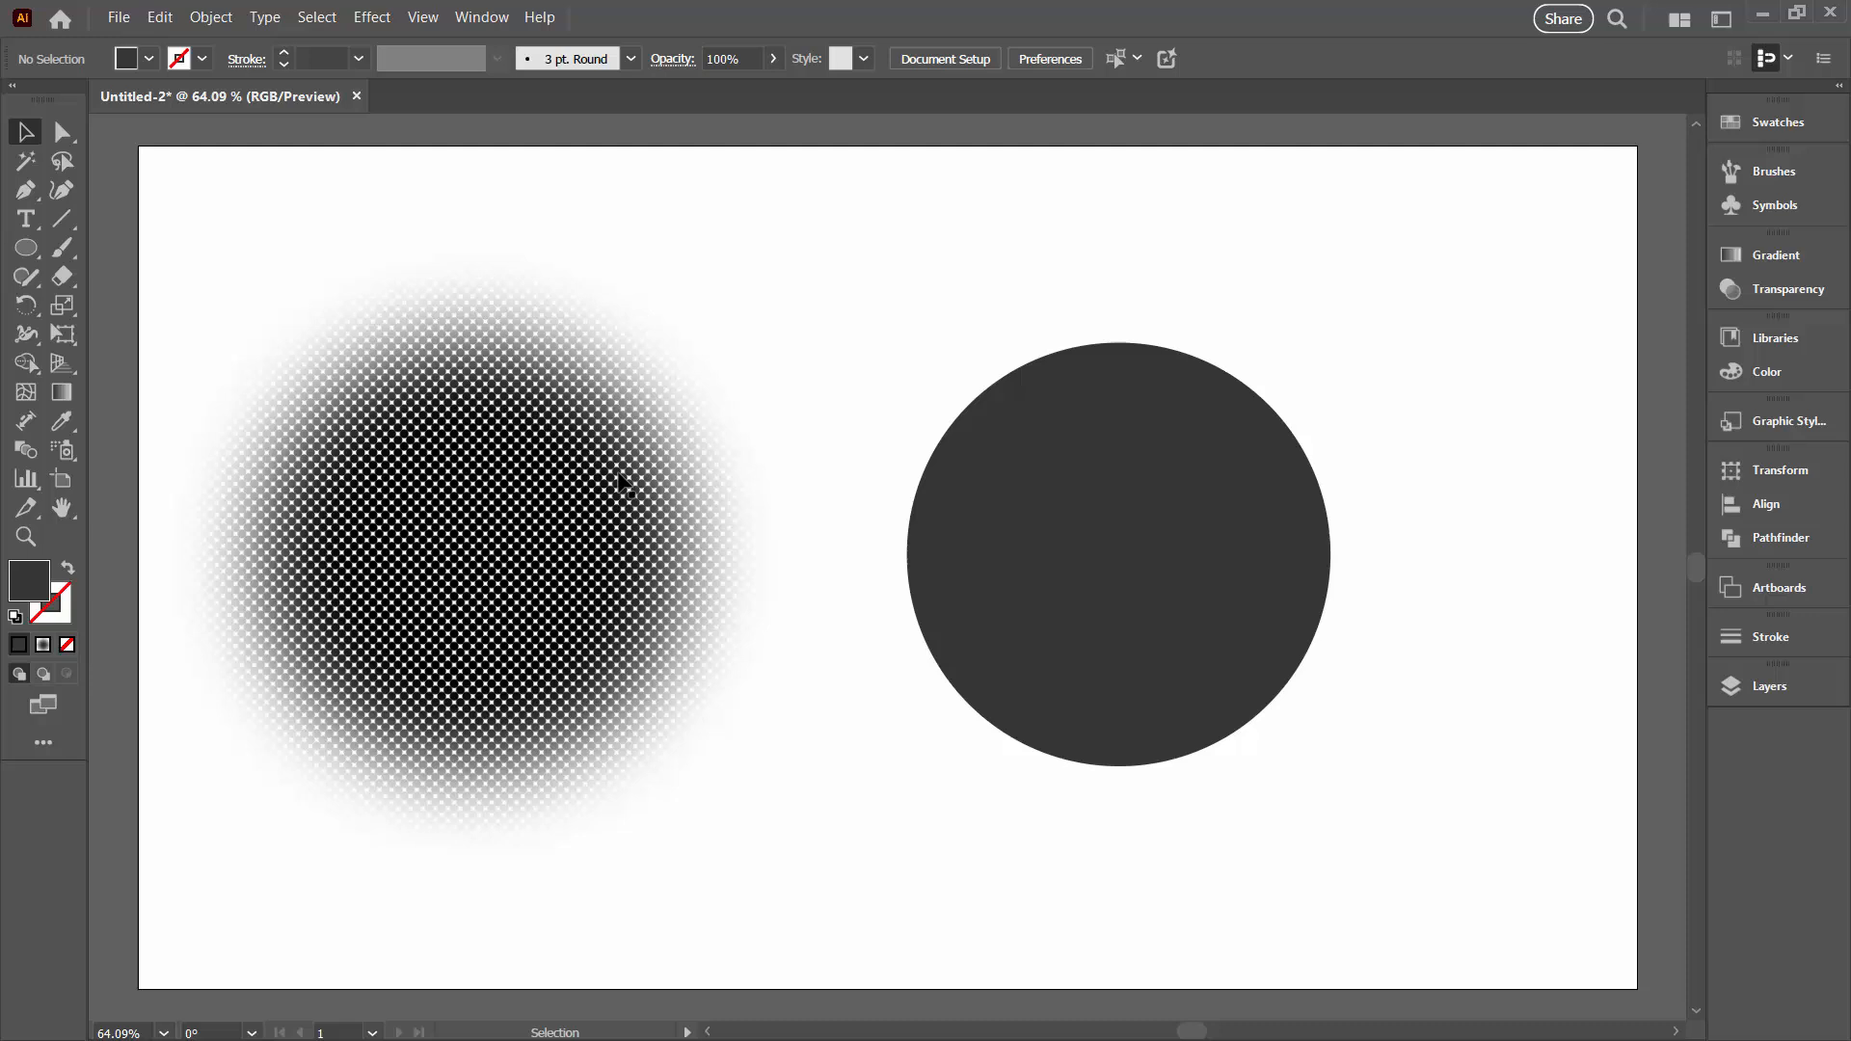
click(370, 17)
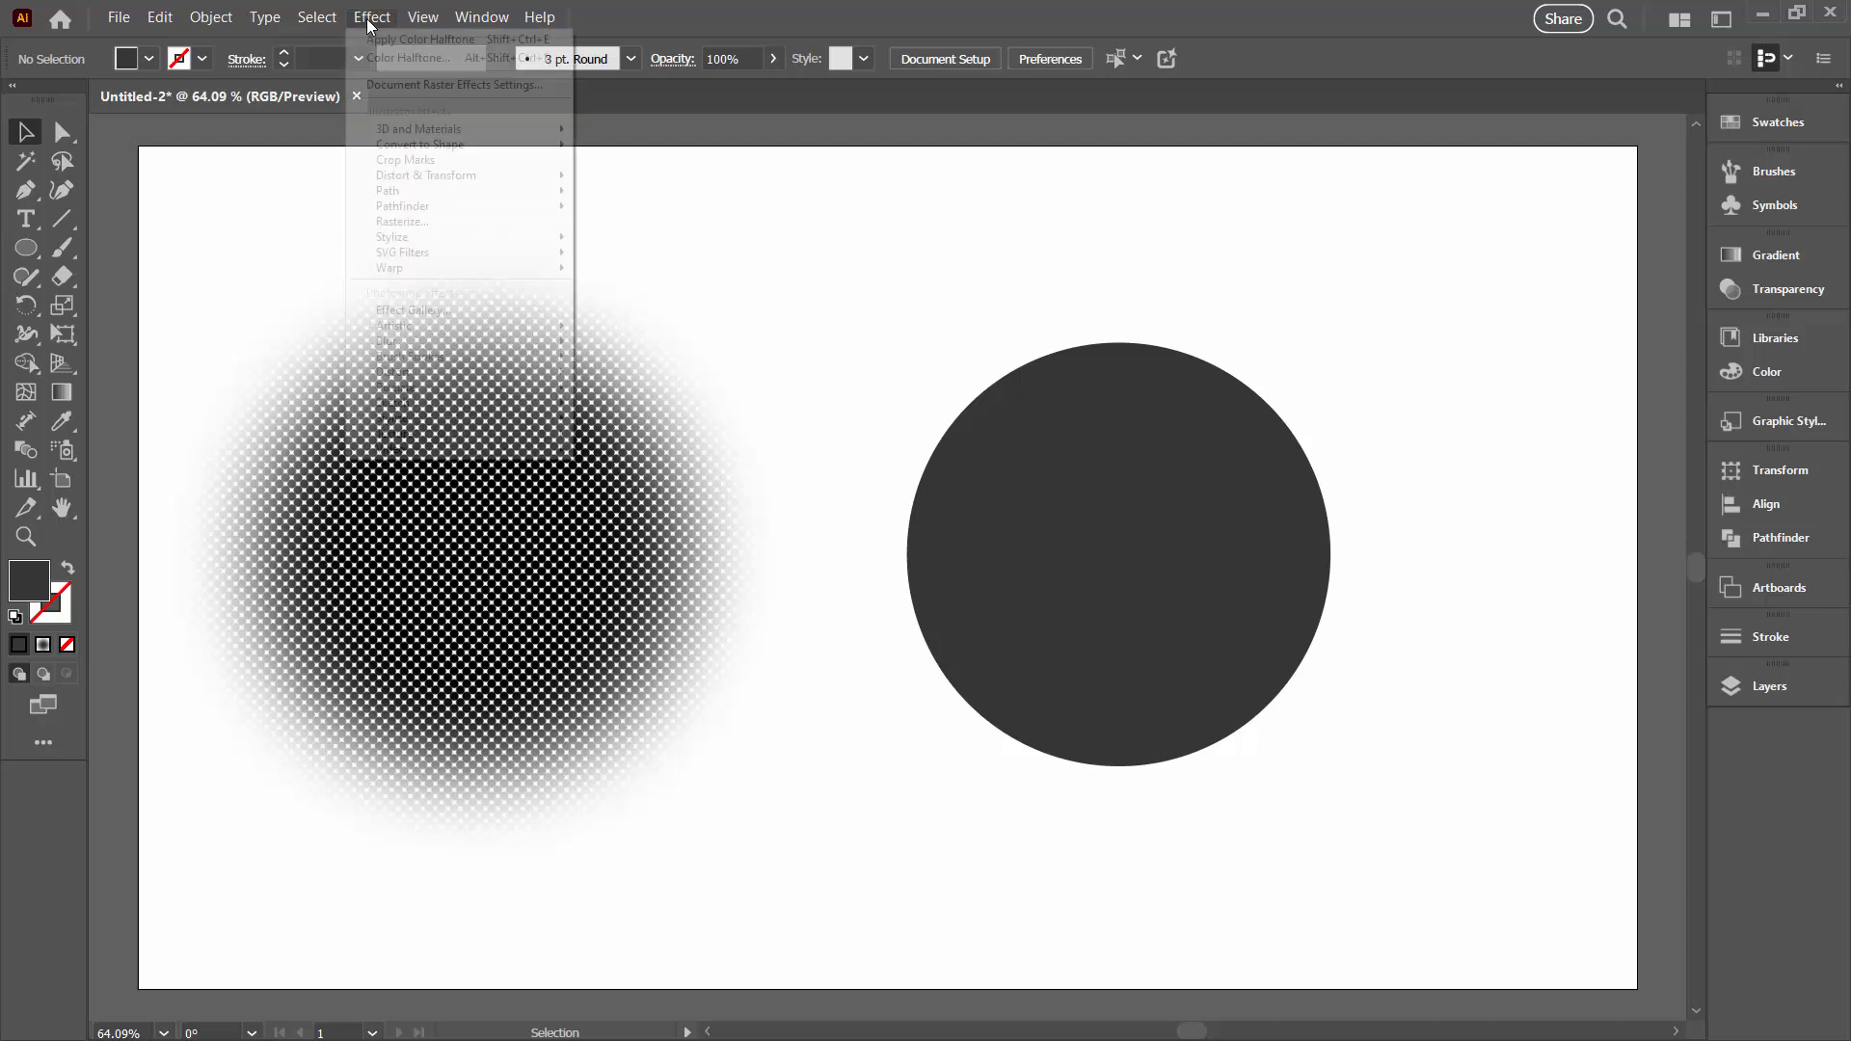
mouse_move(459, 83)
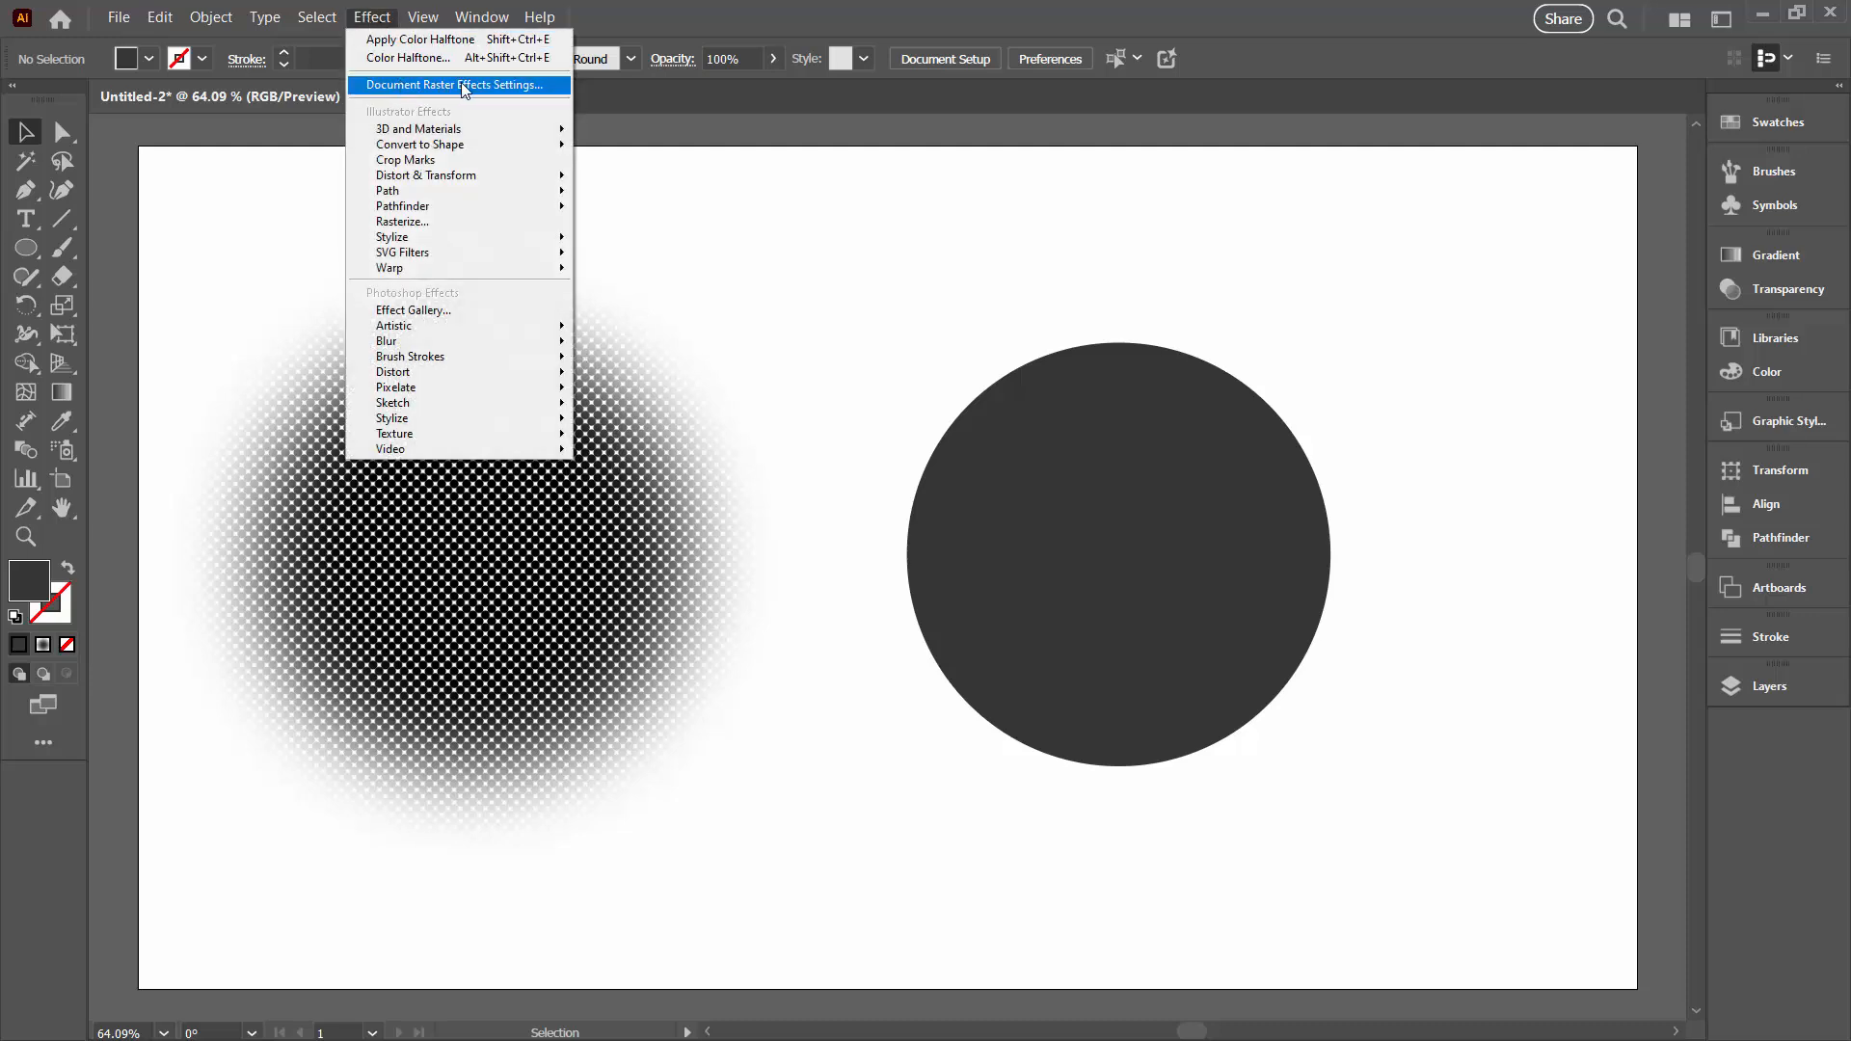